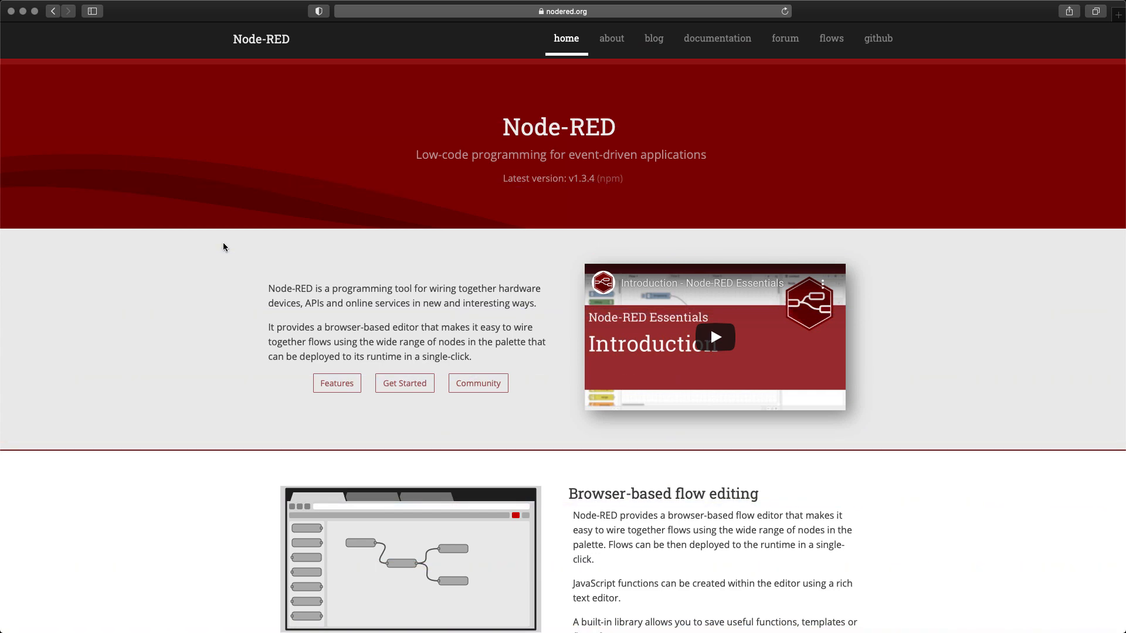
# Step: Rename the flow to Tests and deploy the timestamp-to-debug flow
pyautogui.scroll(-3)
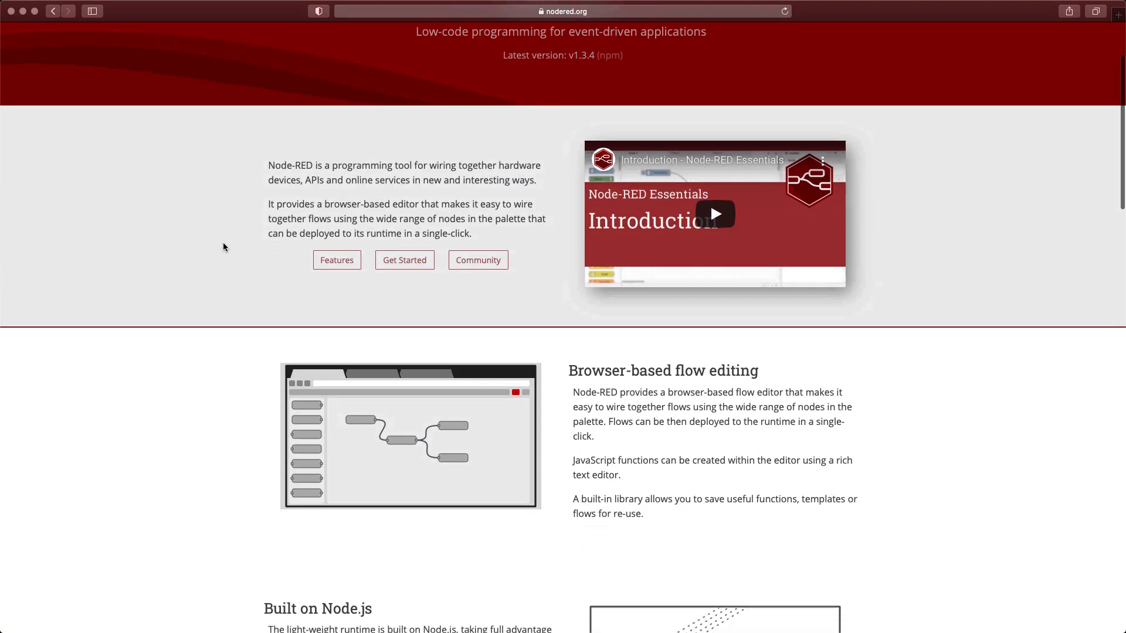
pyautogui.scroll(-3)
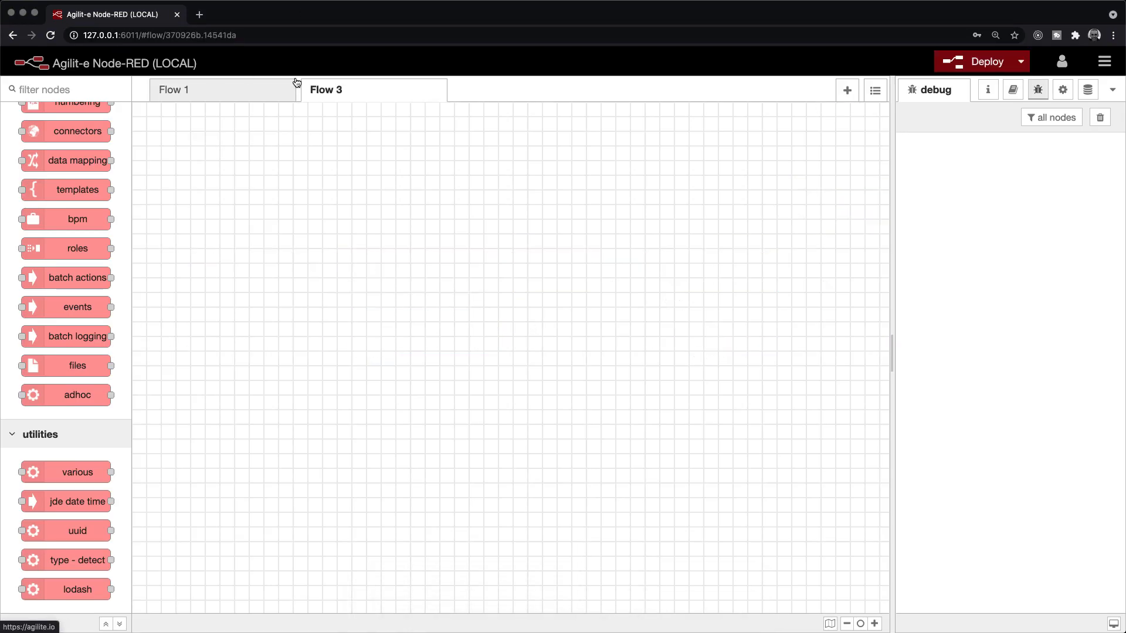
pyautogui.write('Tes')
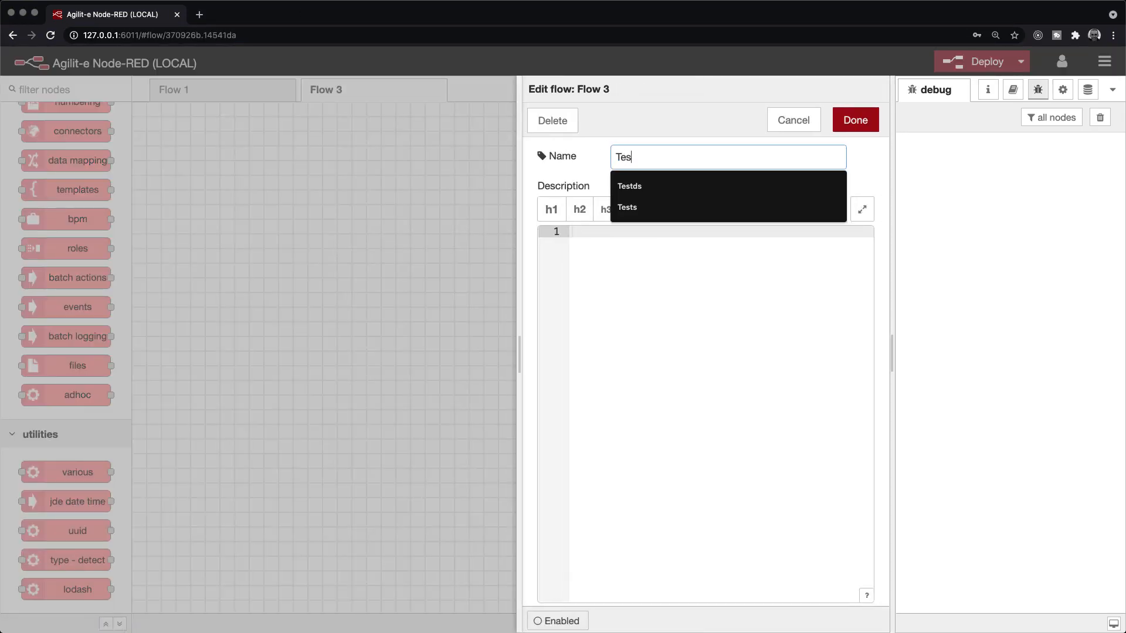
pyautogui.click(854, 120)
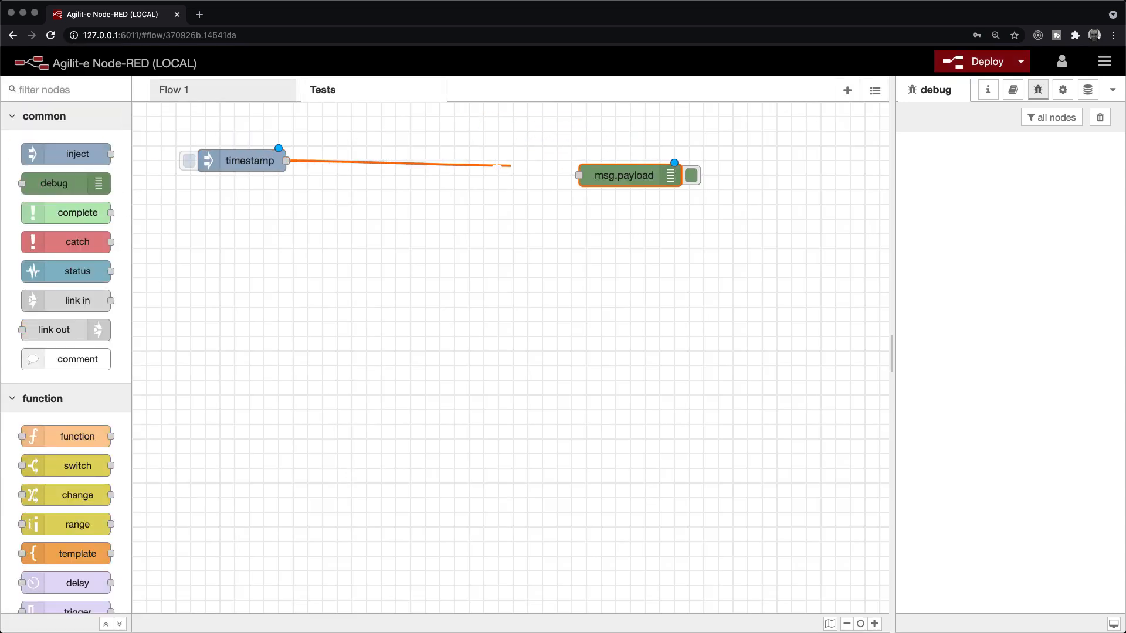
pyautogui.click(979, 61)
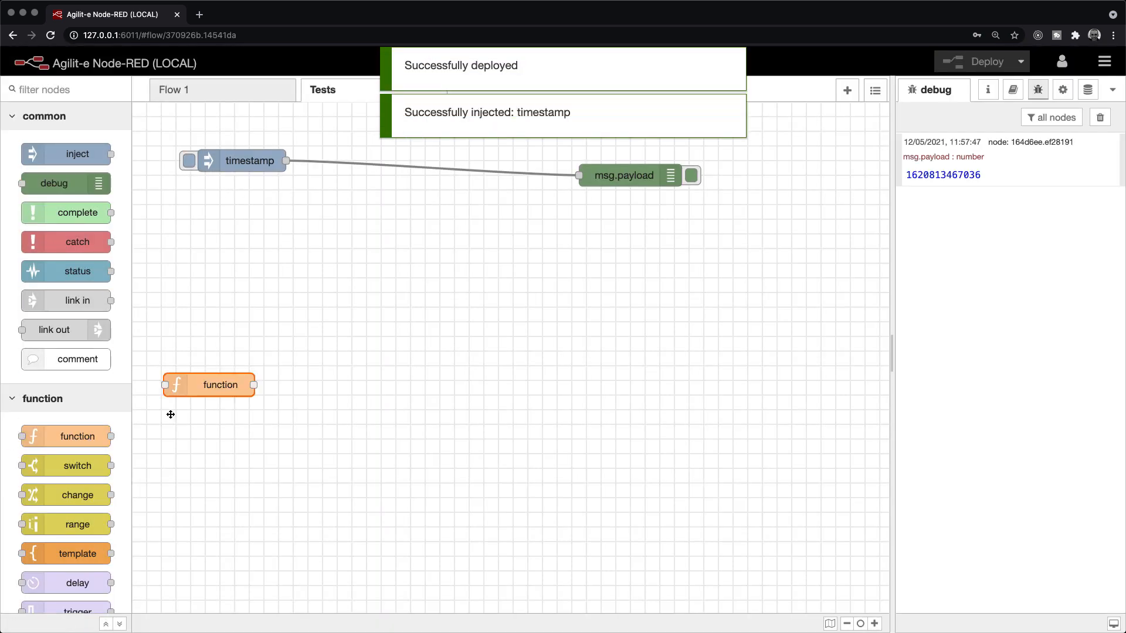
# Step: Start writing msg.payload = 'Hello' in the function node's On Message code
pyautogui.doubleClick(220, 384)
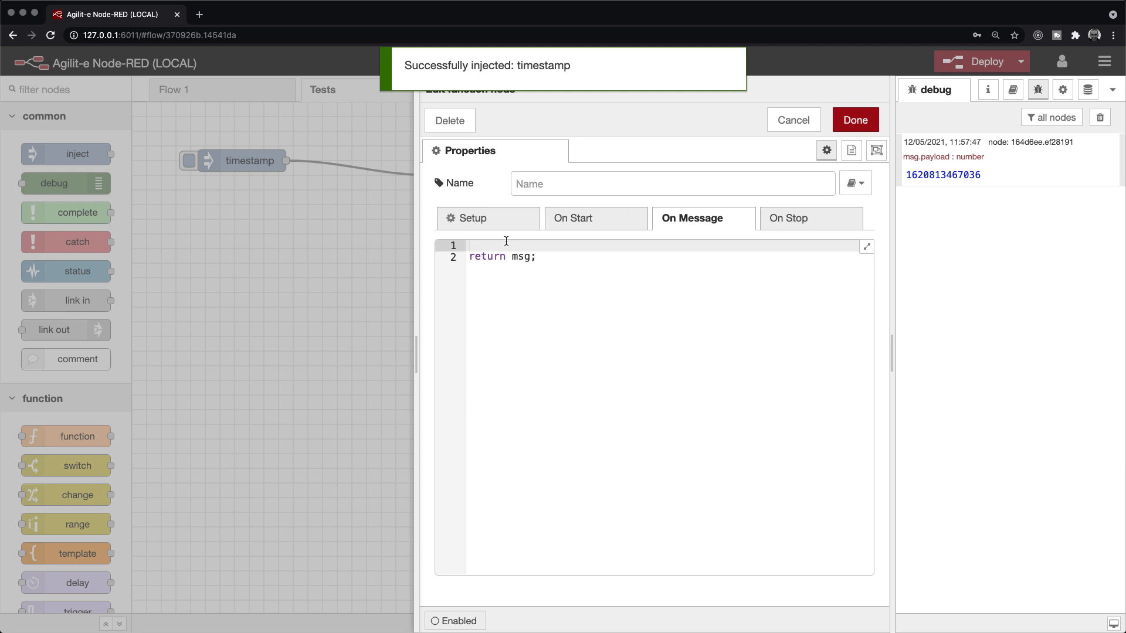
pyautogui.write('msg.')
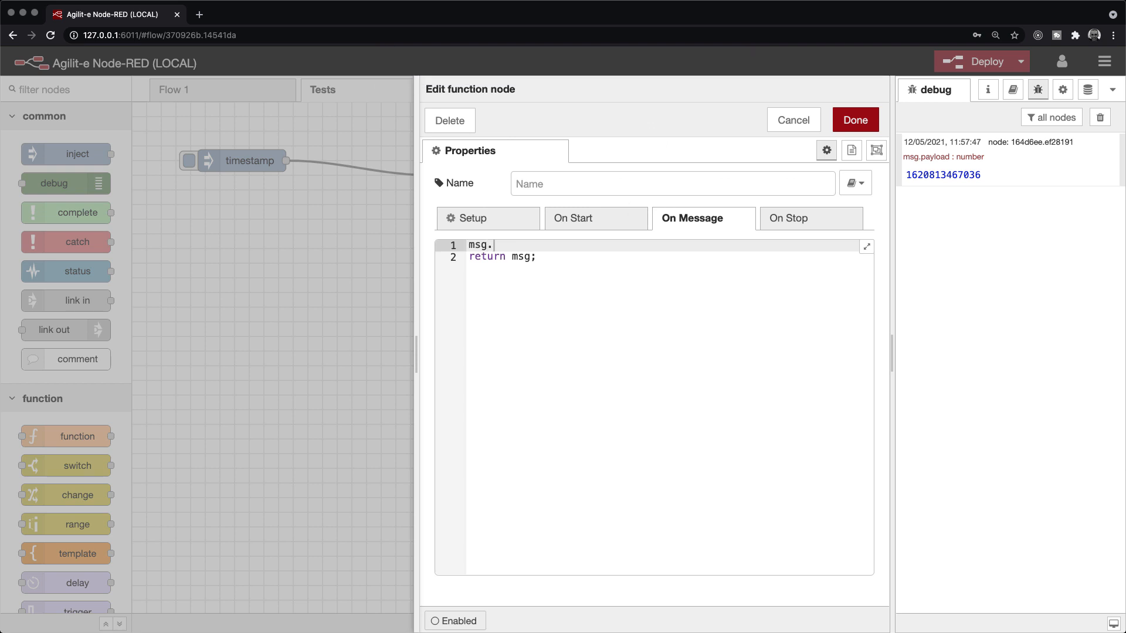
pyautogui.write('payload =')
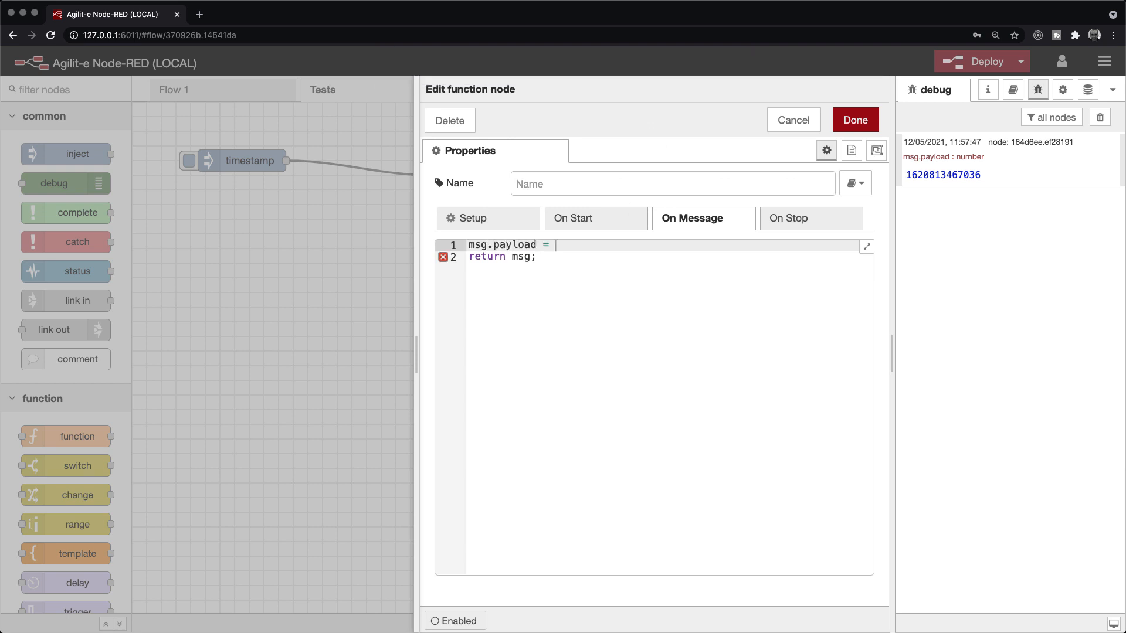
pyautogui.write("'Hello'")
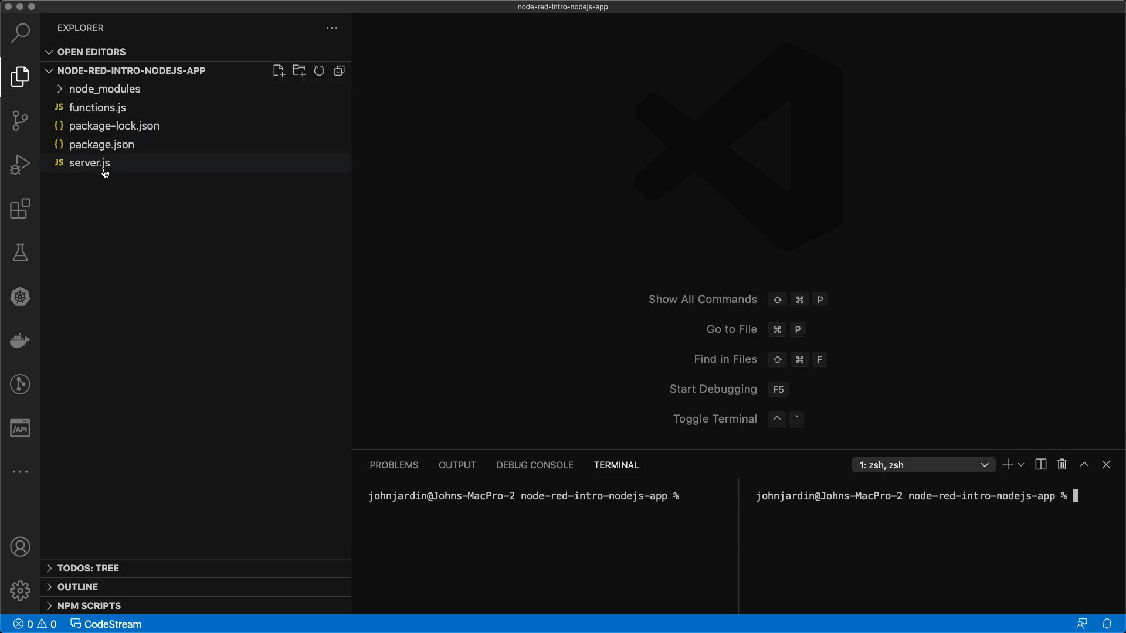
# Step: Open server.js for the /api/greet route, then functions.js for the Hello World function
pyautogui.doubleClick(90, 163)
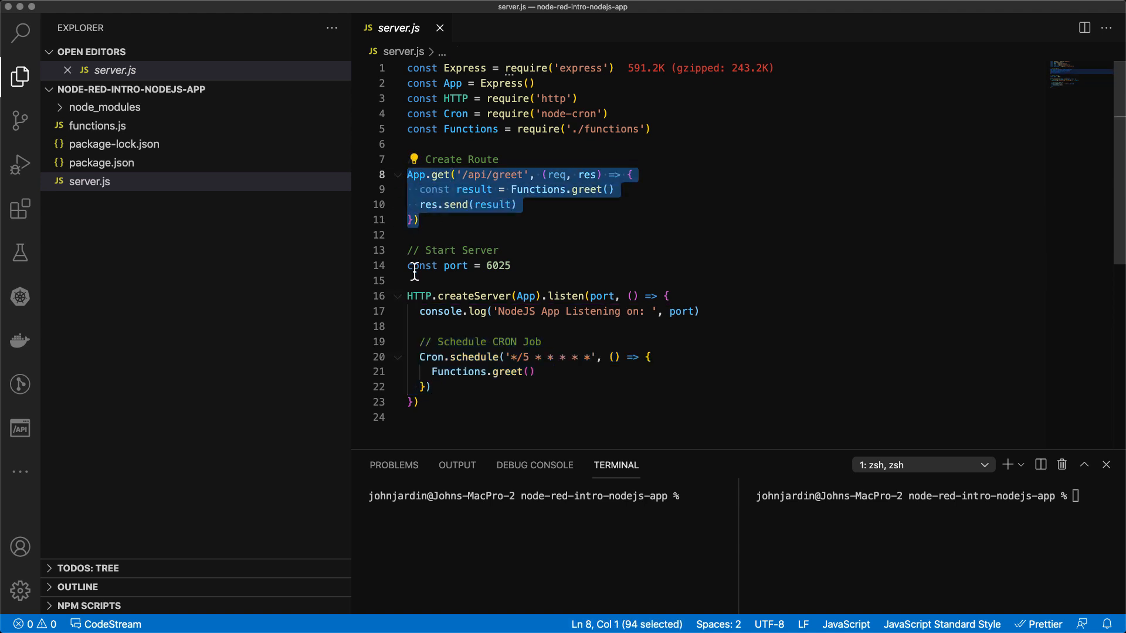
pyautogui.moveTo(140, 144)
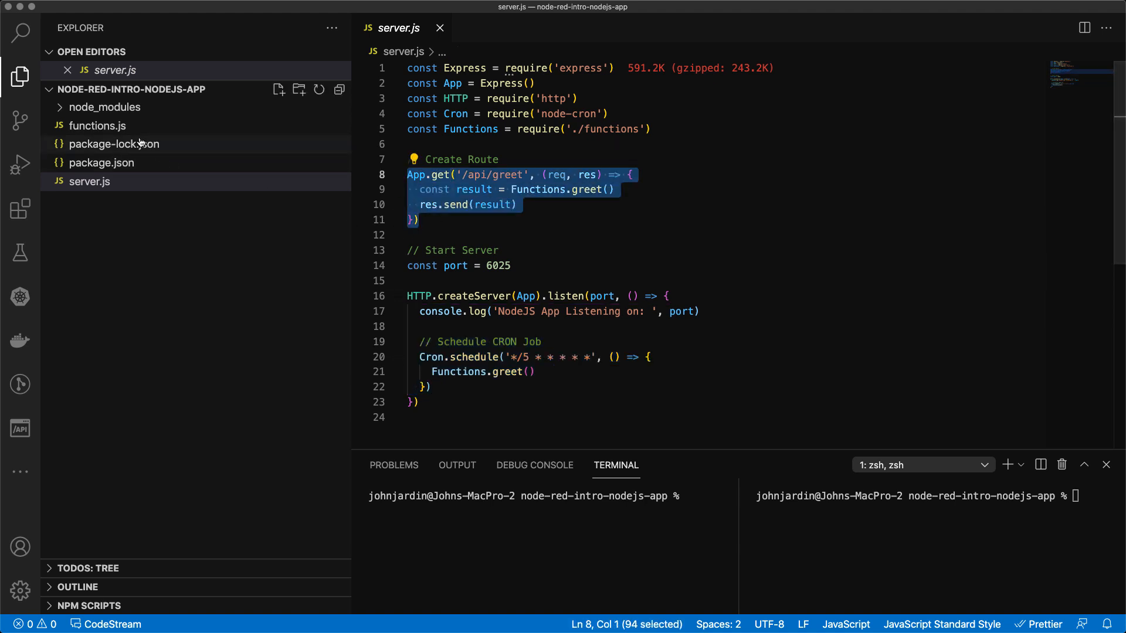
pyautogui.click(98, 126)
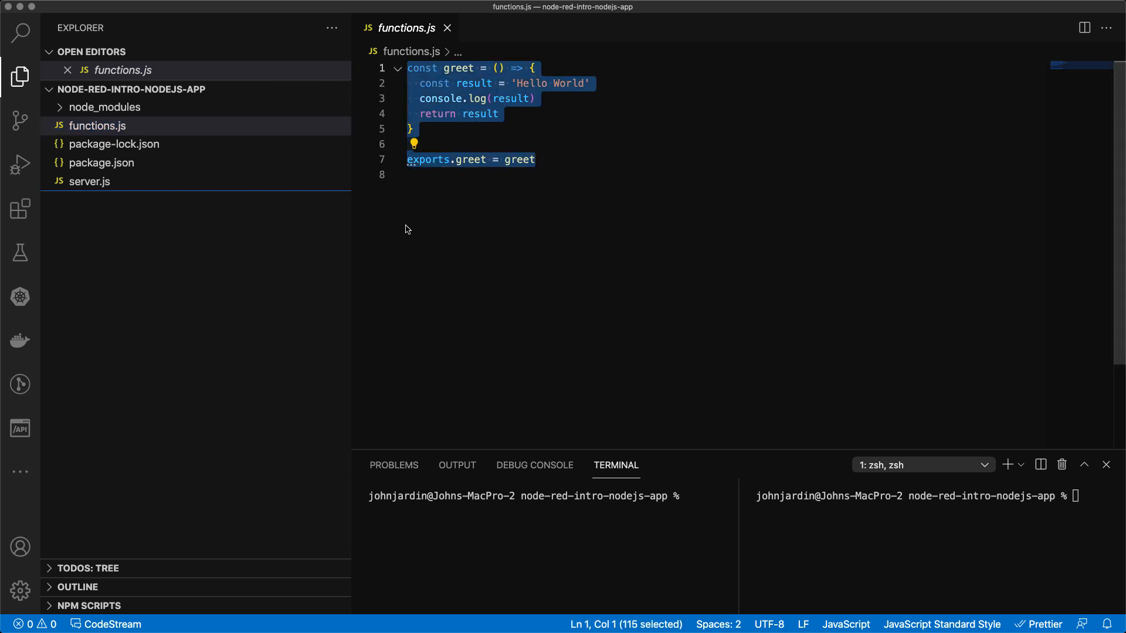
pyautogui.click(91, 182)
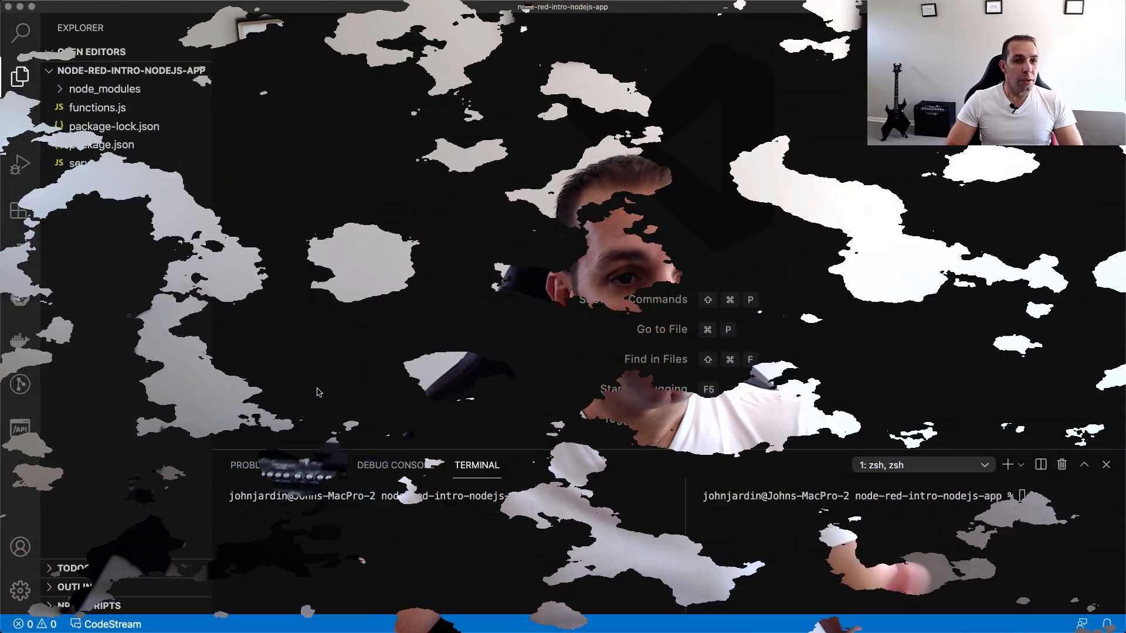
# Step: Select the manual script in package.json, run npm run manual, then run node server
pyautogui.click(101, 162)
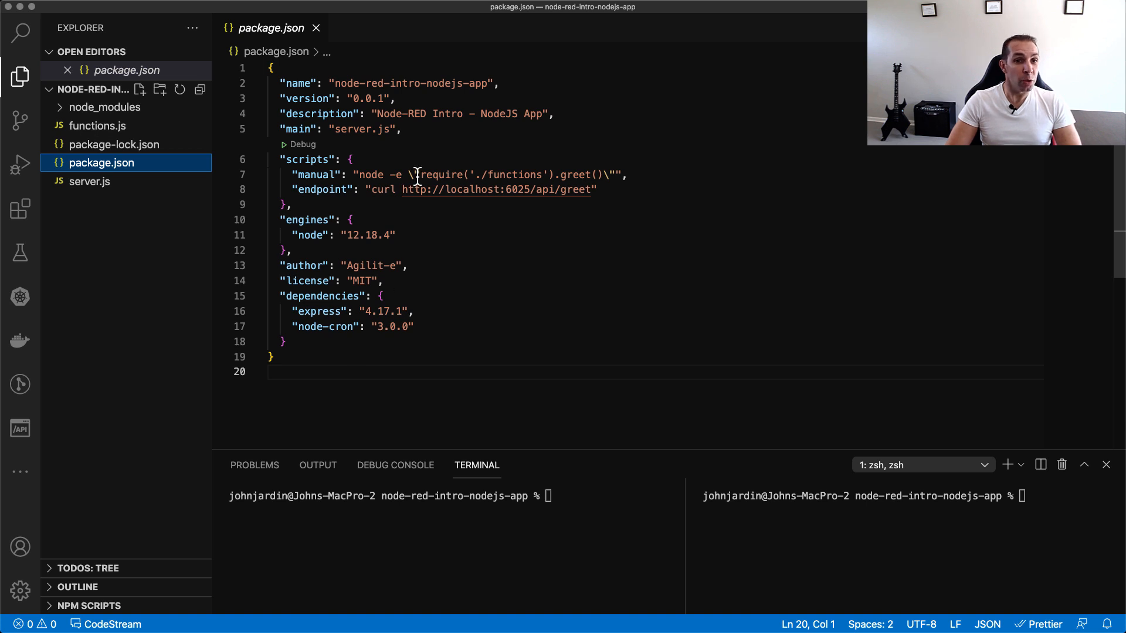
pyautogui.moveTo(421, 175); pyautogui.dragTo(605, 175)
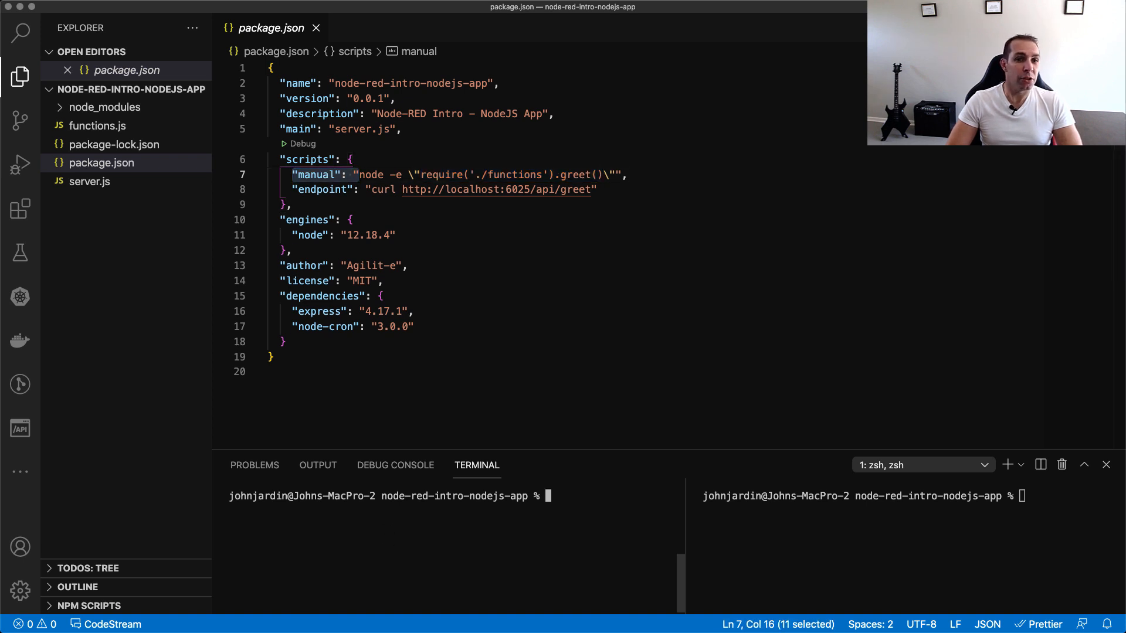
pyautogui.write('npm run manual')
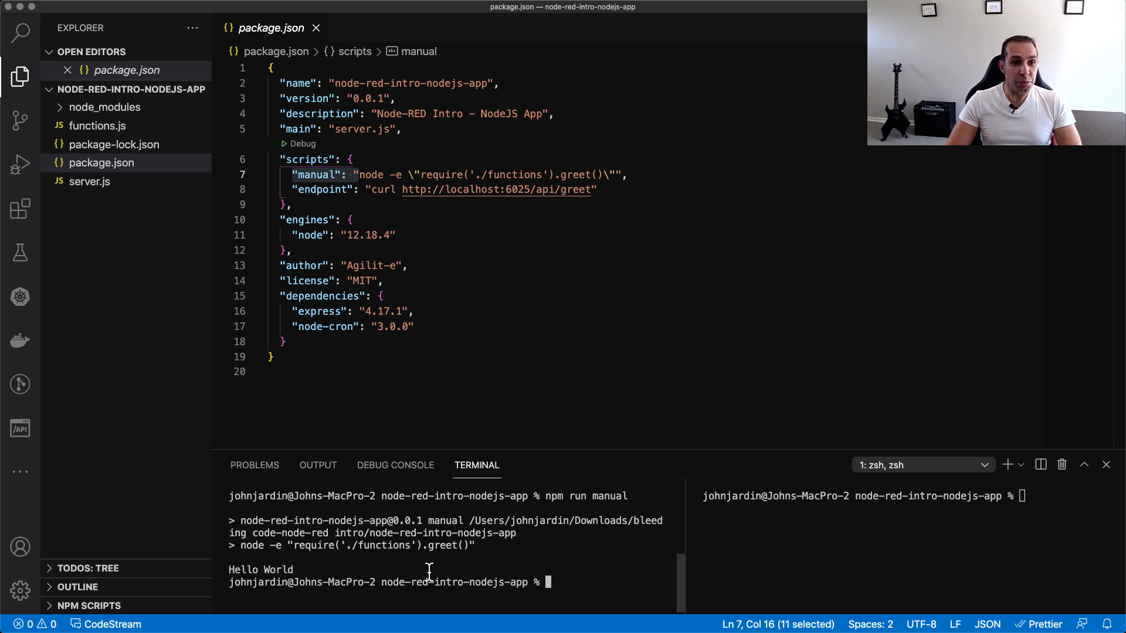
pyautogui.write('node server')
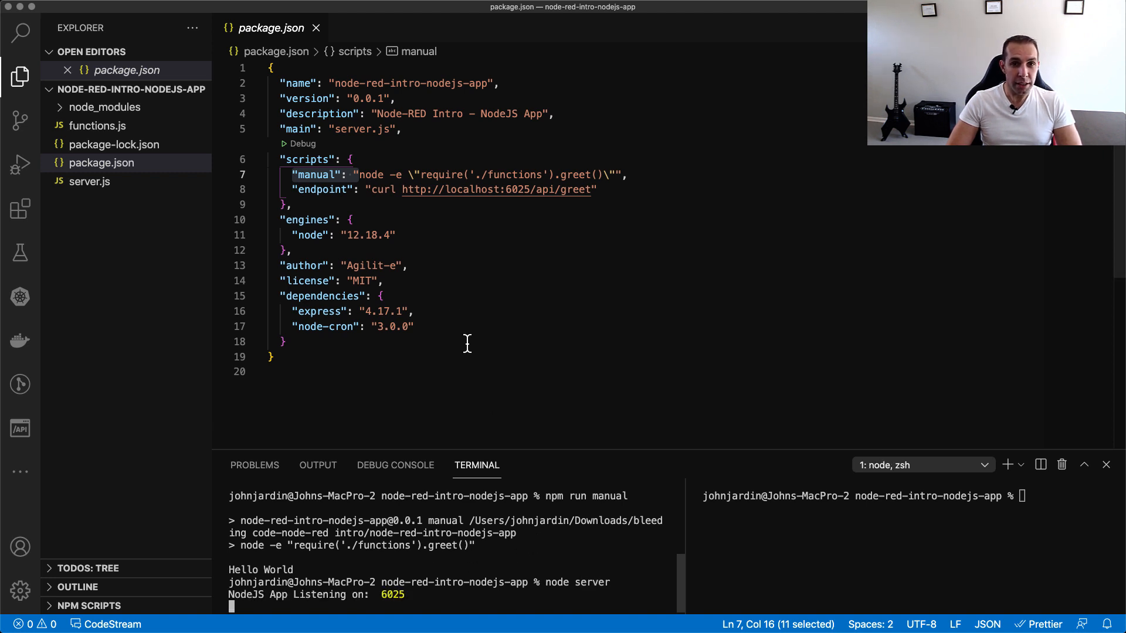
# Step: Select the api endpoint script name and start typing an npm run command in the second terminal
pyautogui.doubleClick(466, 189)
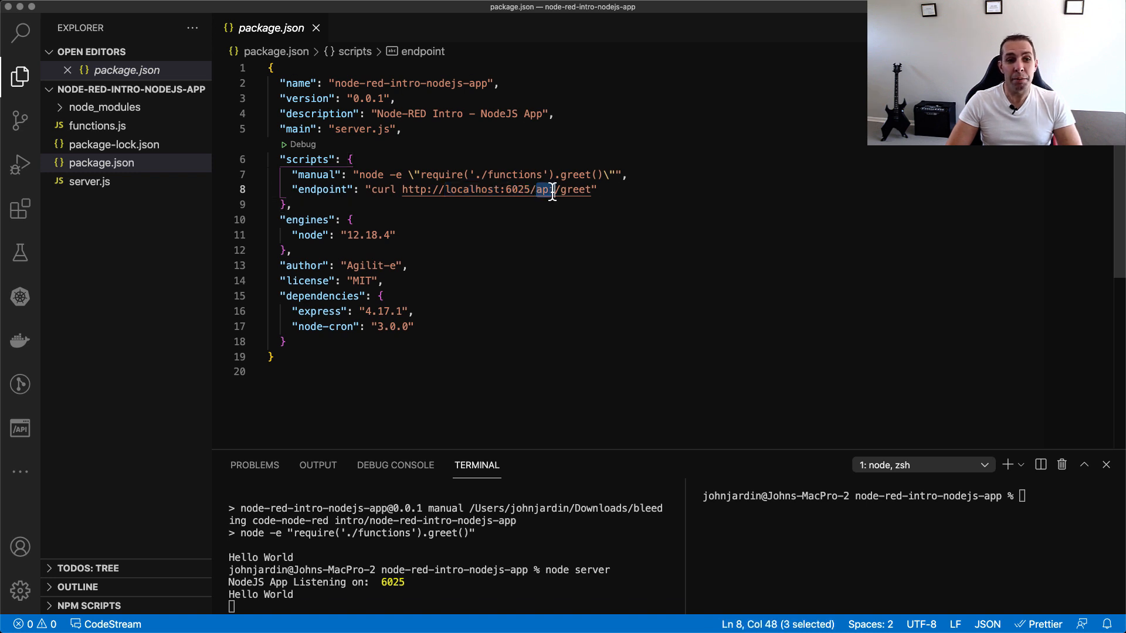
pyautogui.click(493, 219)
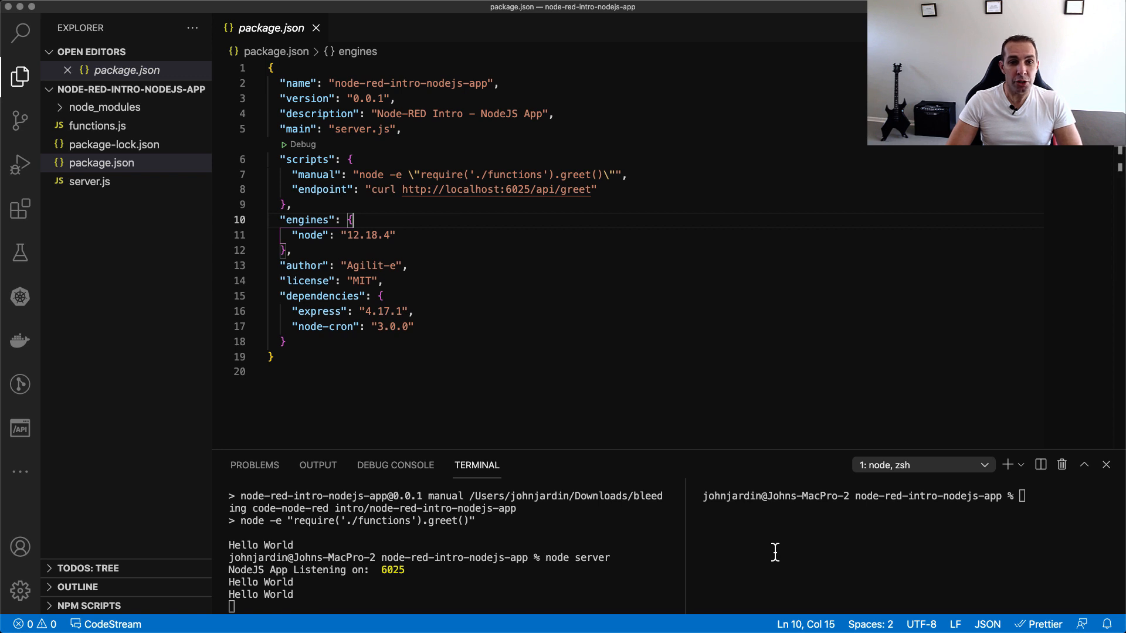
pyautogui.click(408, 266)
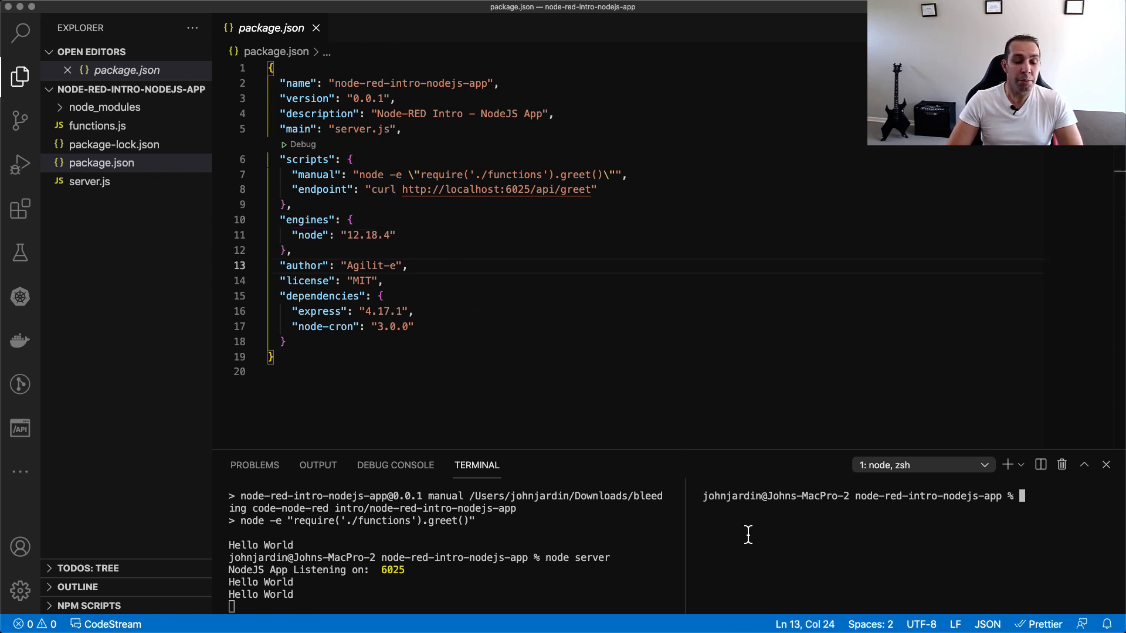
pyautogui.doubleClick(323, 190)
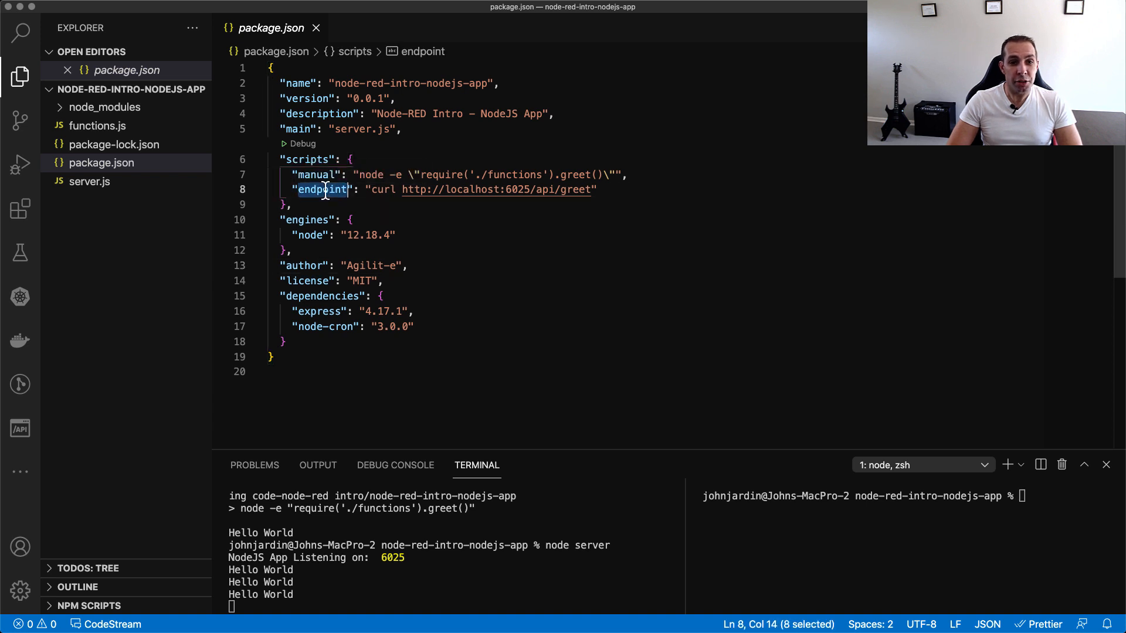
pyautogui.click(292, 205)
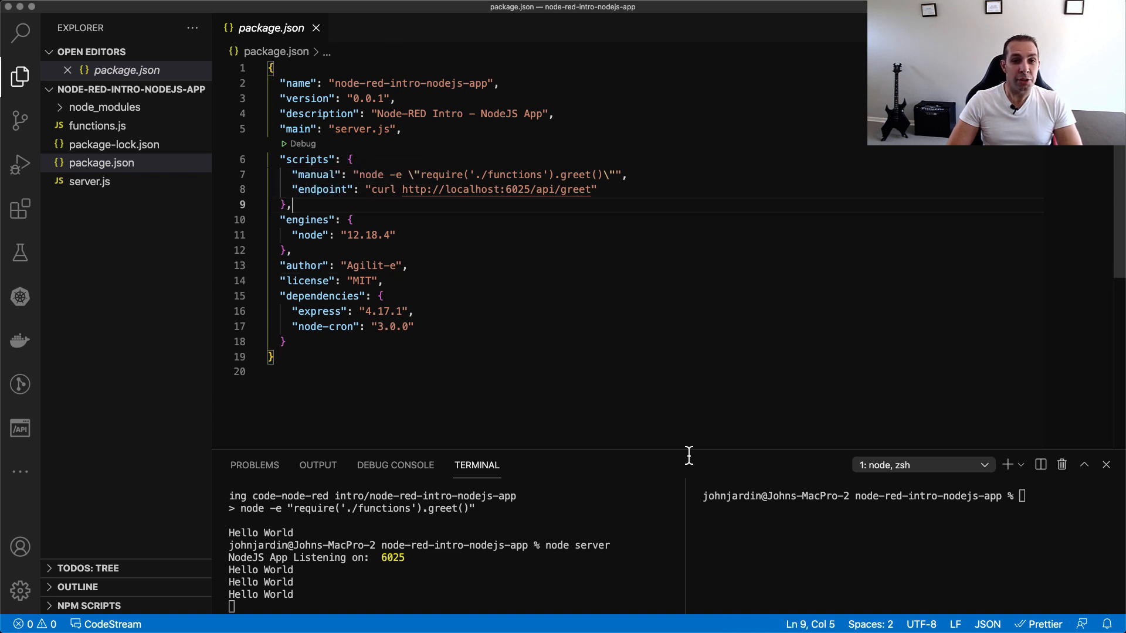
pyautogui.write('npm ruj')
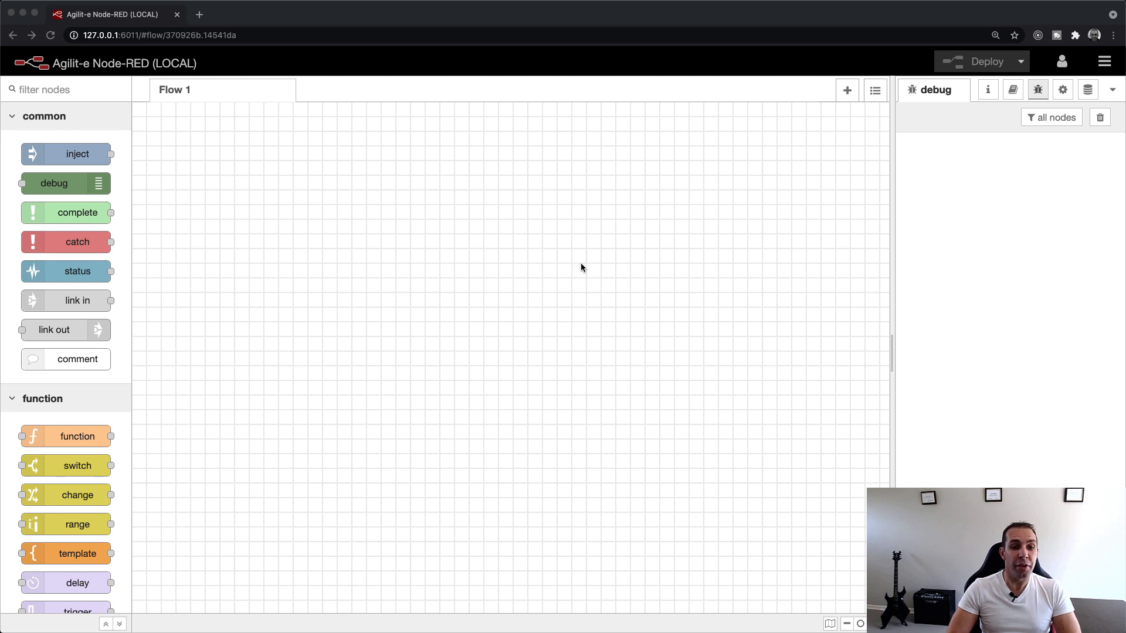
pyautogui.moveTo(489, 210)
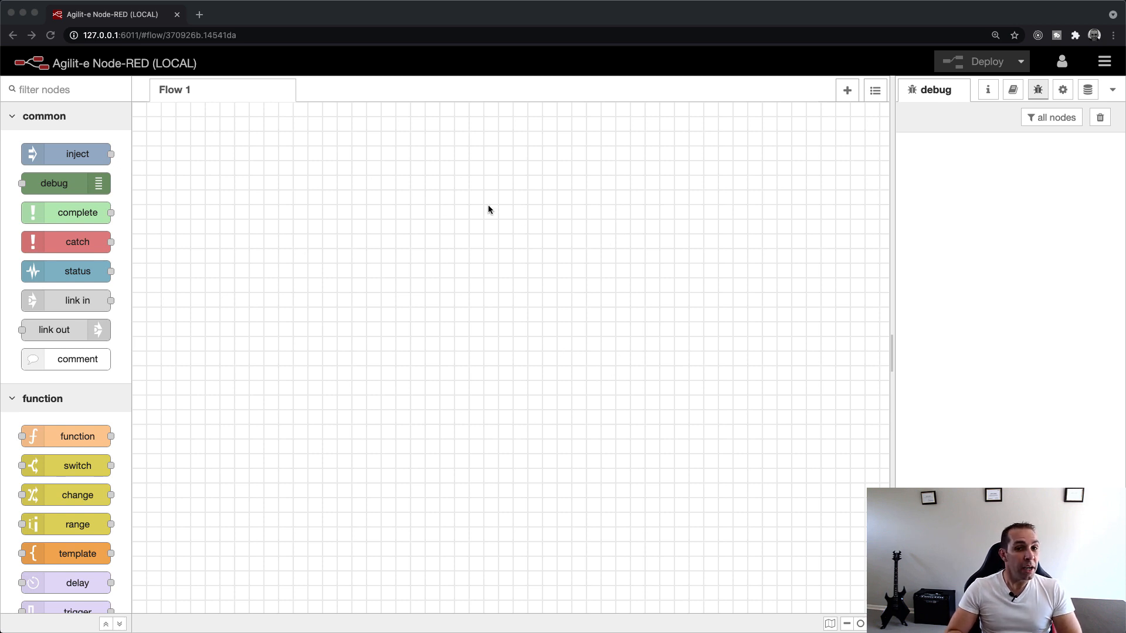
pyautogui.scroll(-3)
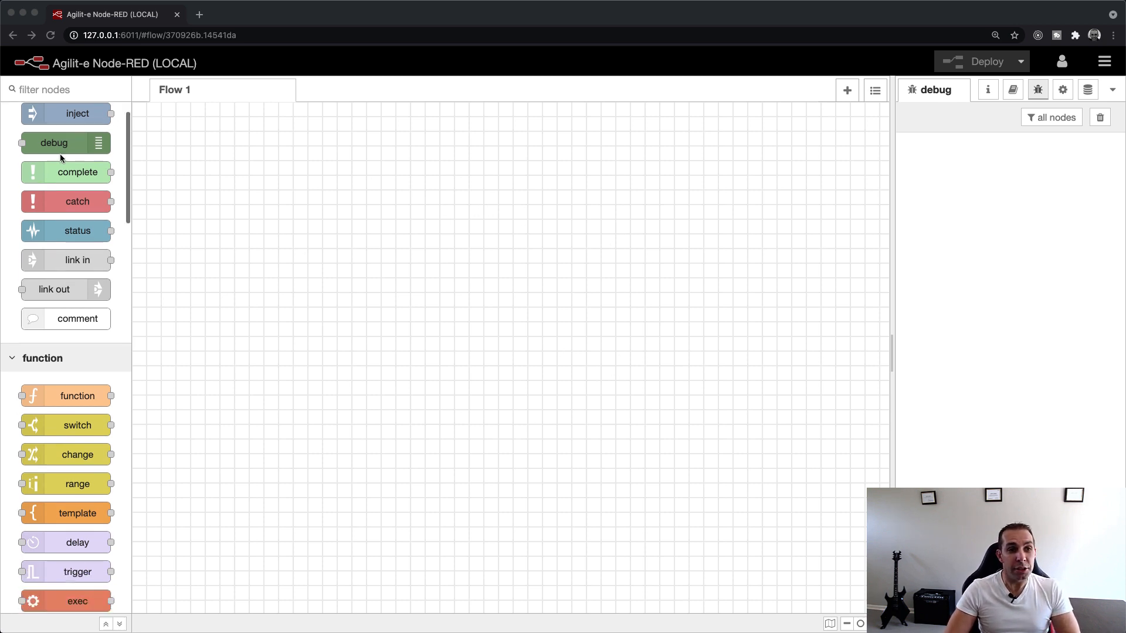
pyautogui.scroll(-3)
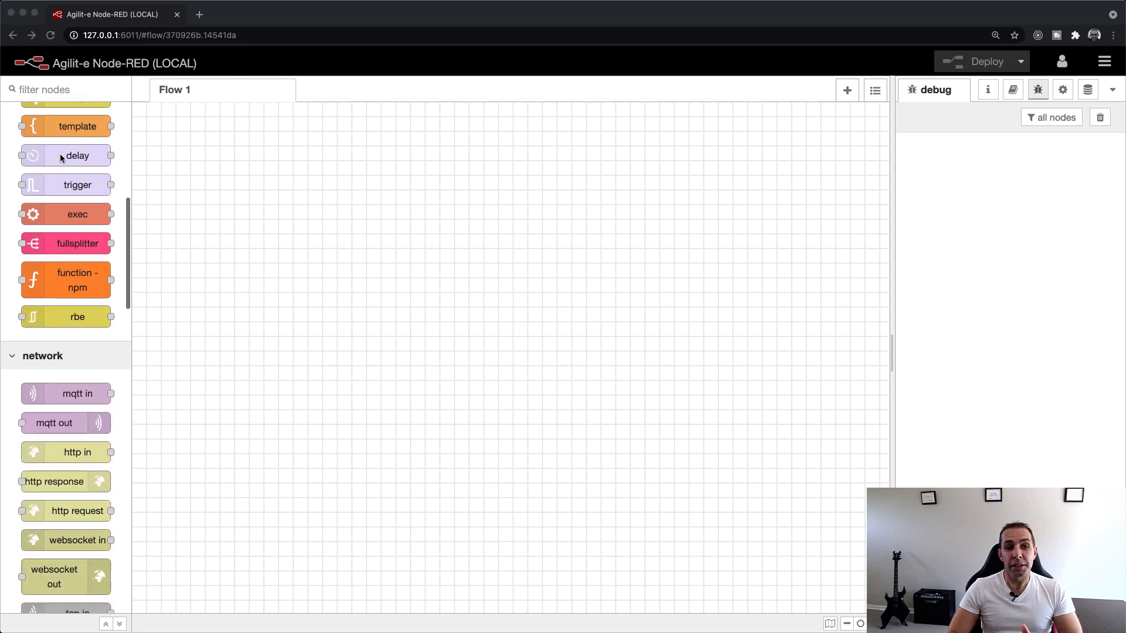
pyautogui.scroll(-3)
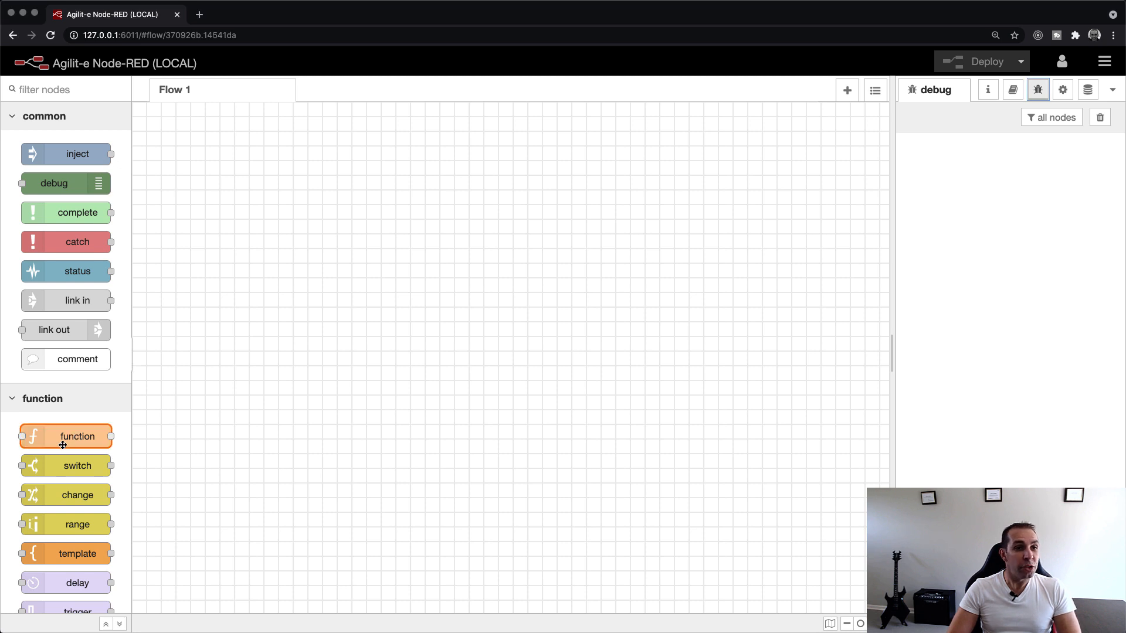
pyautogui.moveTo(65, 435); pyautogui.dragTo(450, 191)
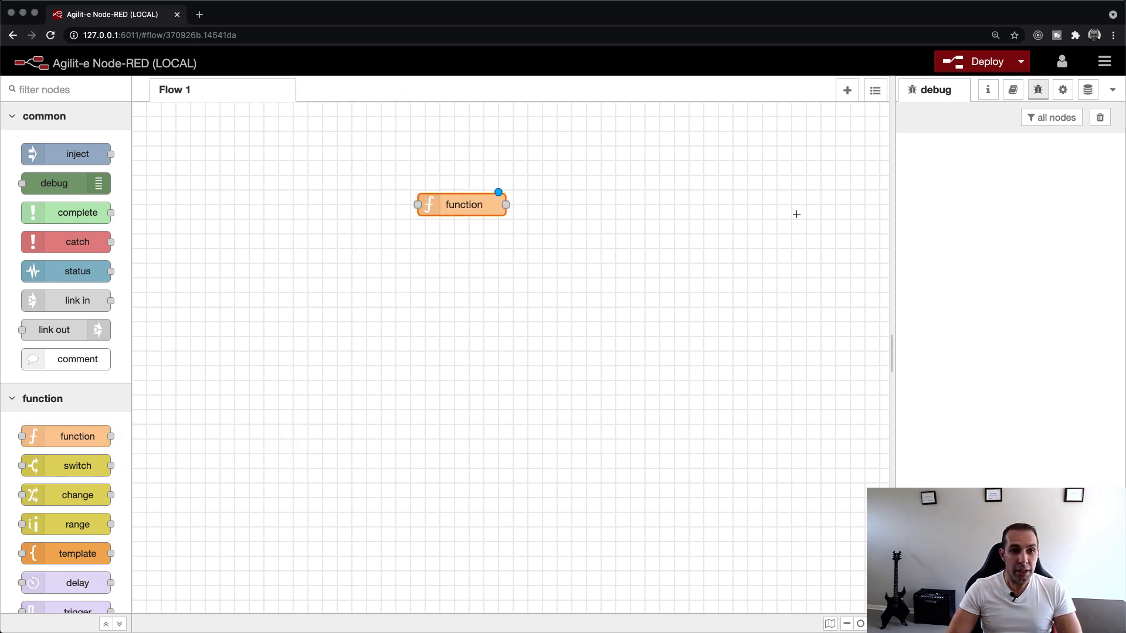
pyautogui.click(1012, 90)
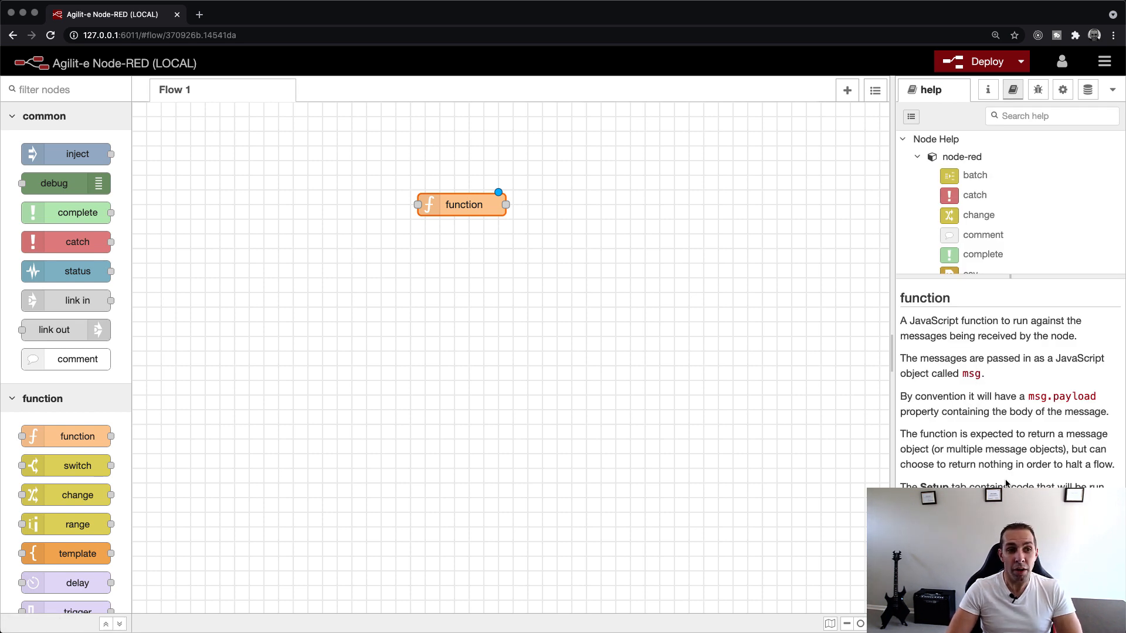
pyautogui.click(1037, 90)
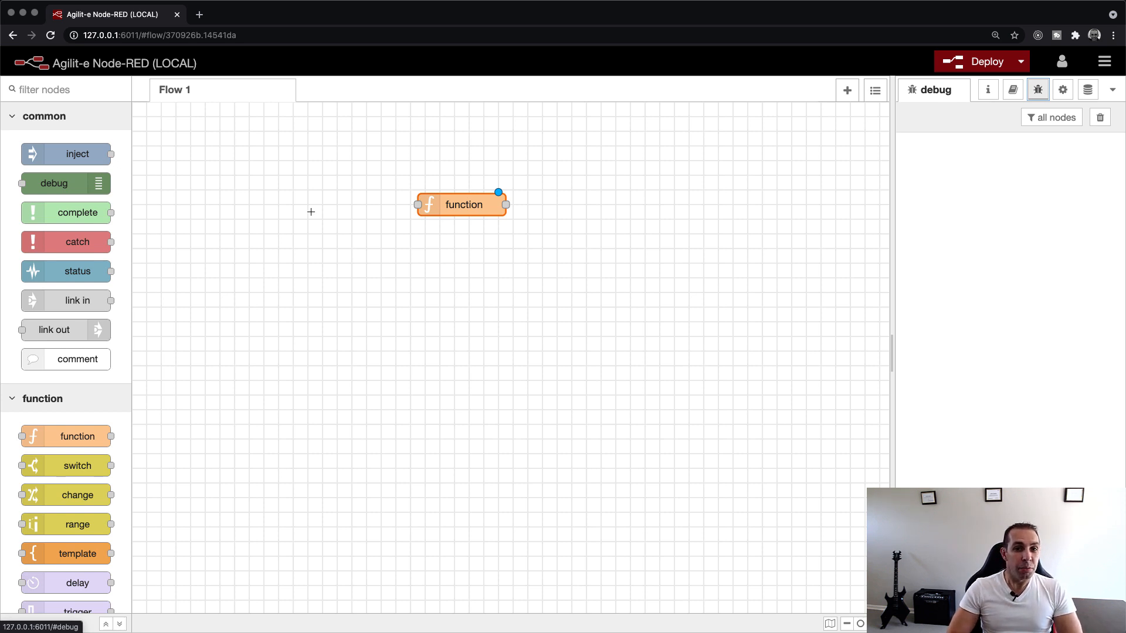
# Step: Add msg.payload = 'Hello World' to the function node's code and save it
pyautogui.doubleClick(463, 204)
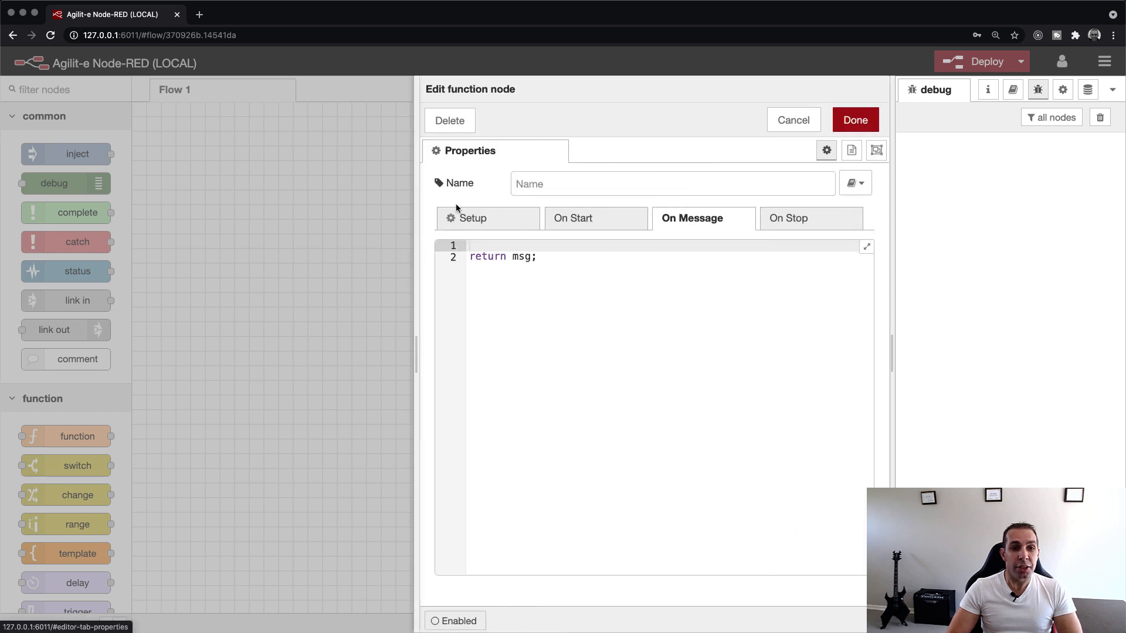
pyautogui.write('msg')
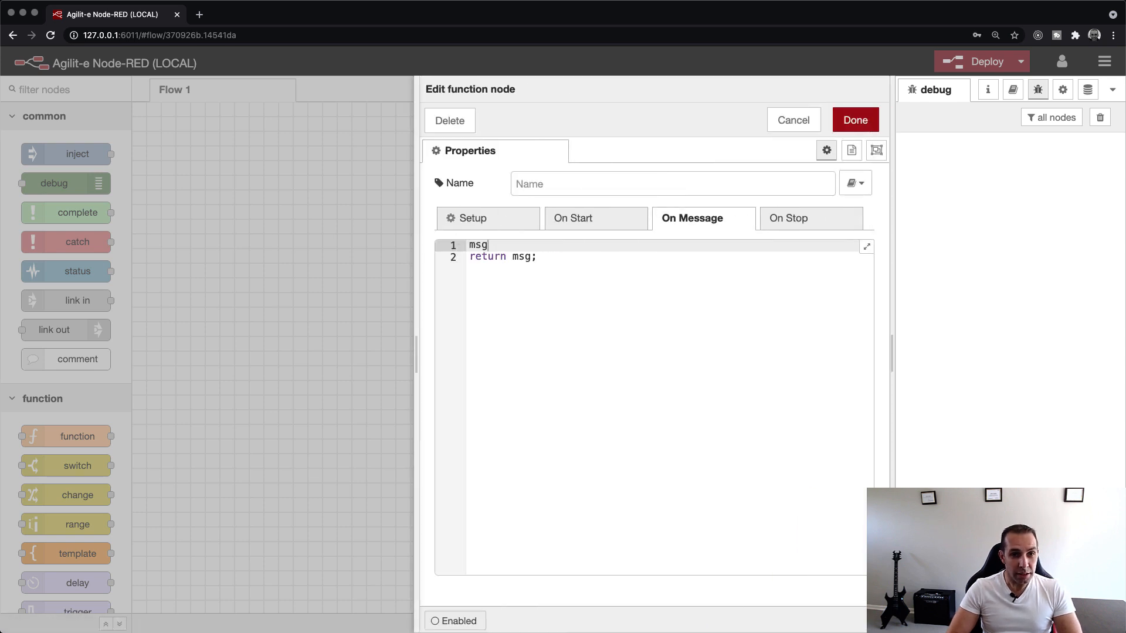
pyautogui.write('.payload')
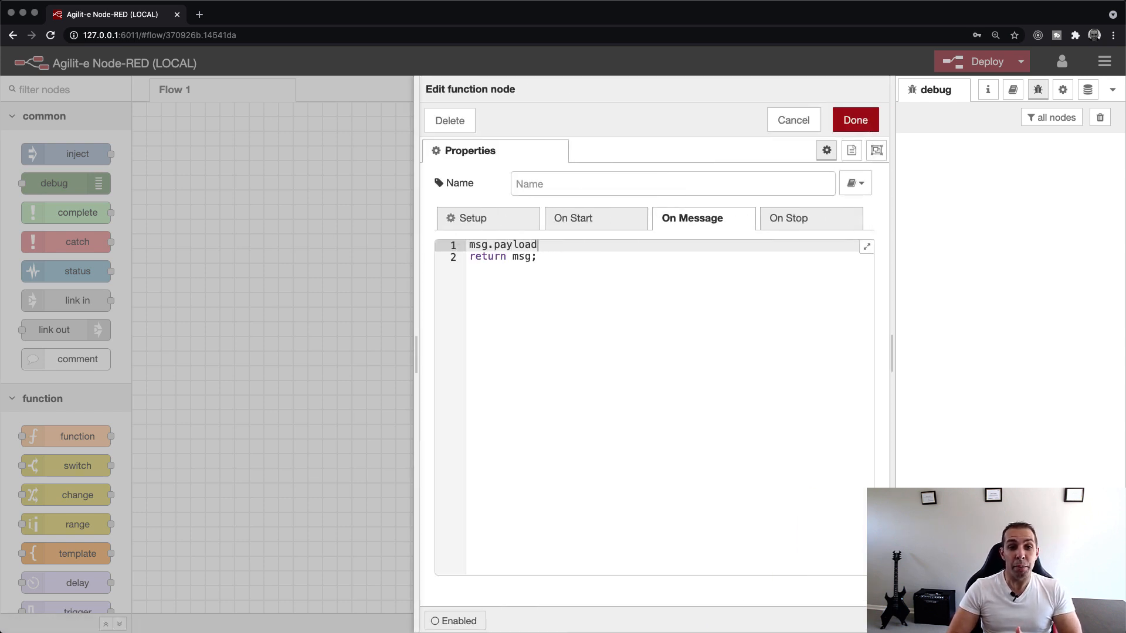
pyautogui.write("= 'Hello '")
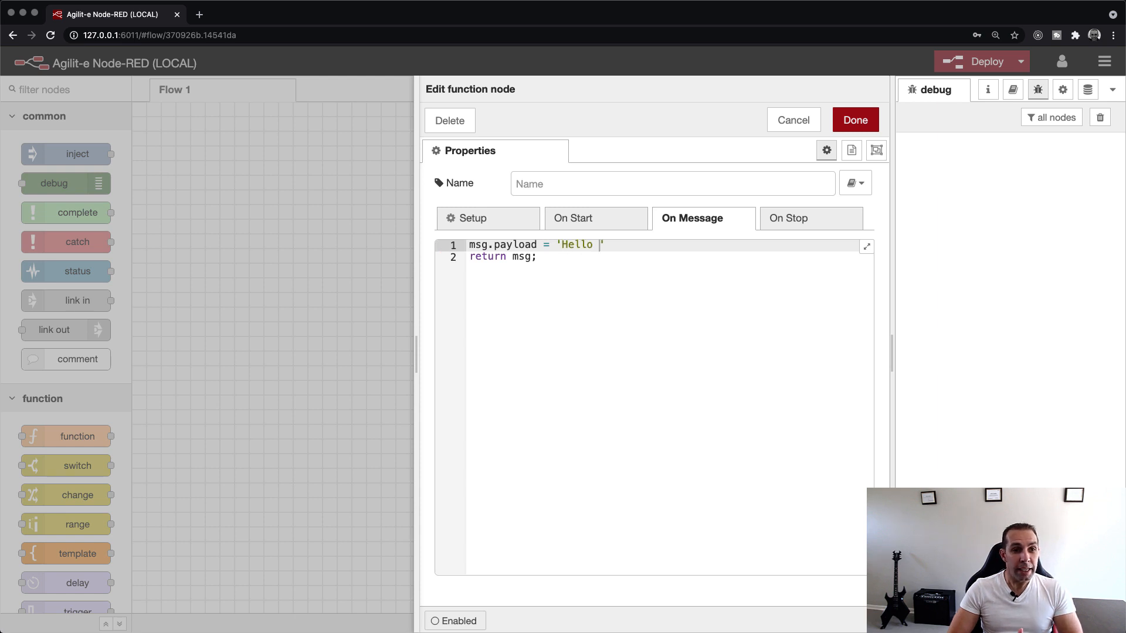
pyautogui.write('World')
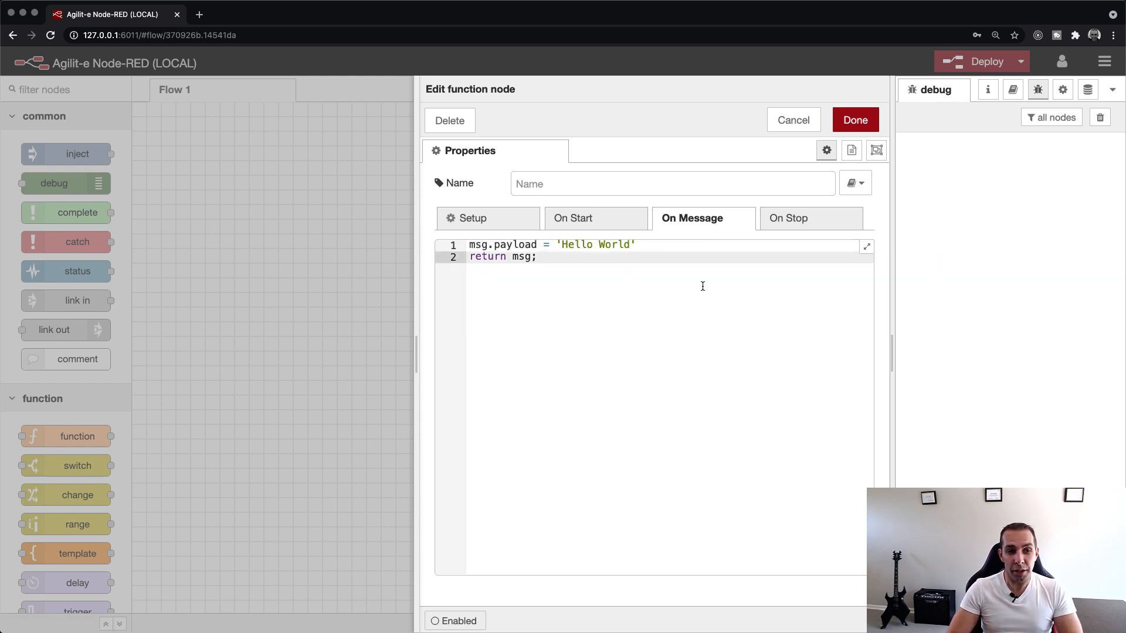
pyautogui.click(854, 119)
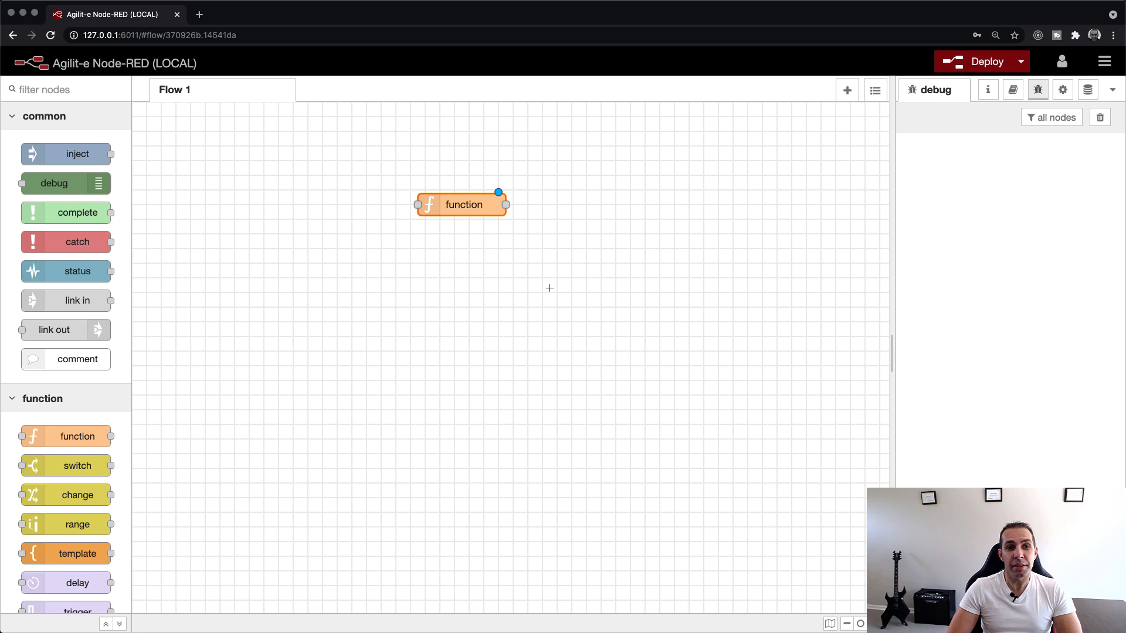
pyautogui.moveTo(1047, 109)
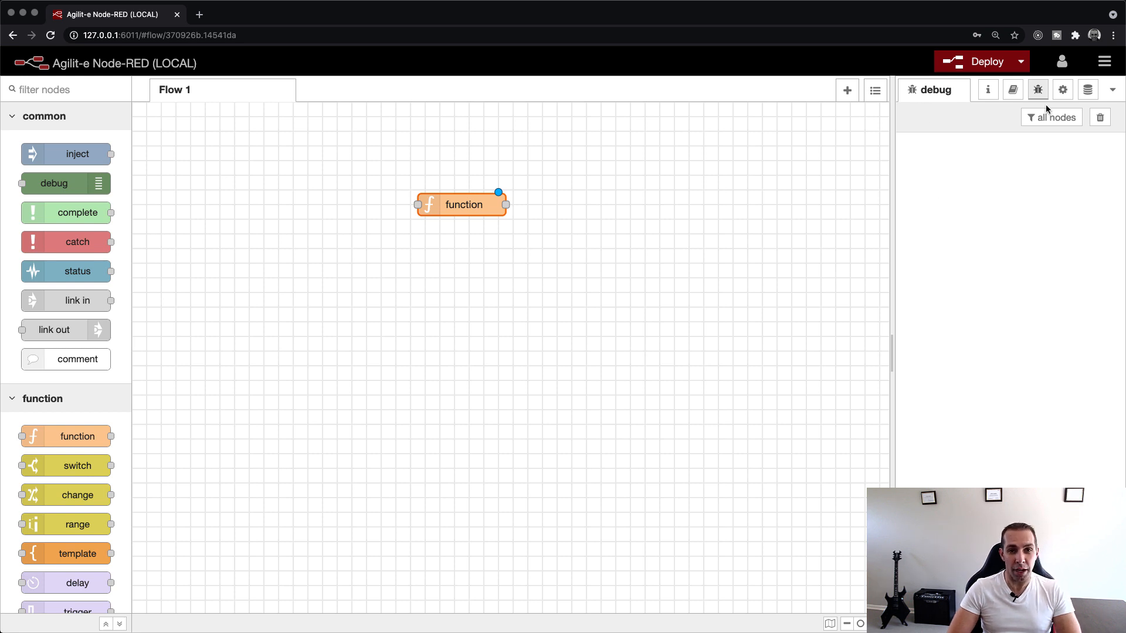
pyautogui.moveTo(161, 385)
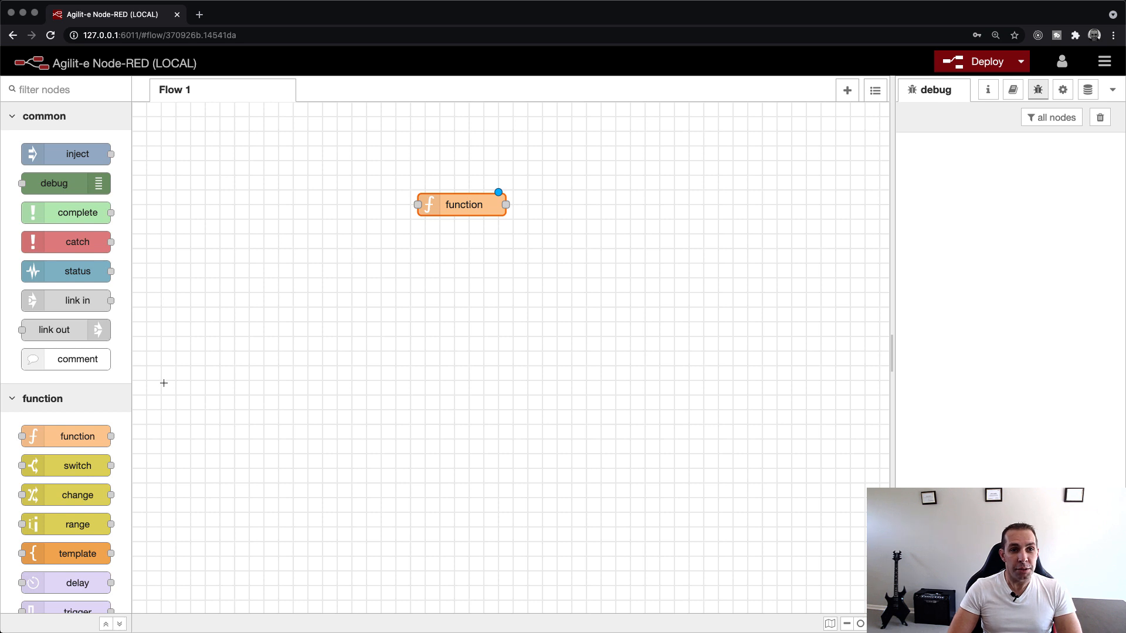
# Step: Drop a debug node right of the function node and connect the function's output to it
pyautogui.moveTo(54, 183); pyautogui.dragTo(601, 210)
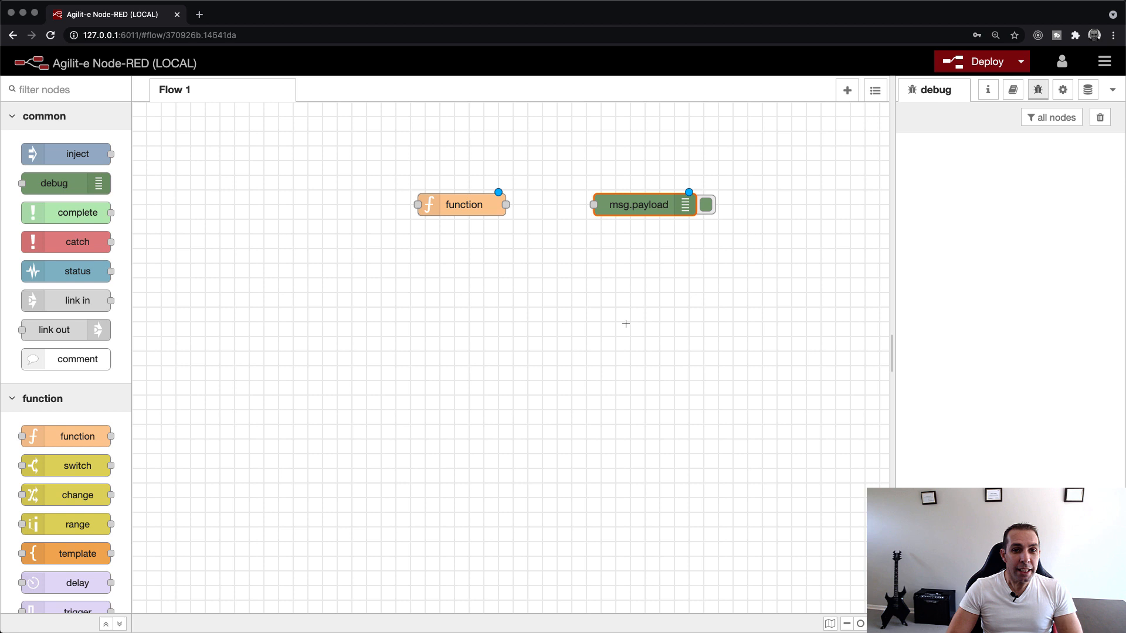
pyautogui.moveTo(589, 320)
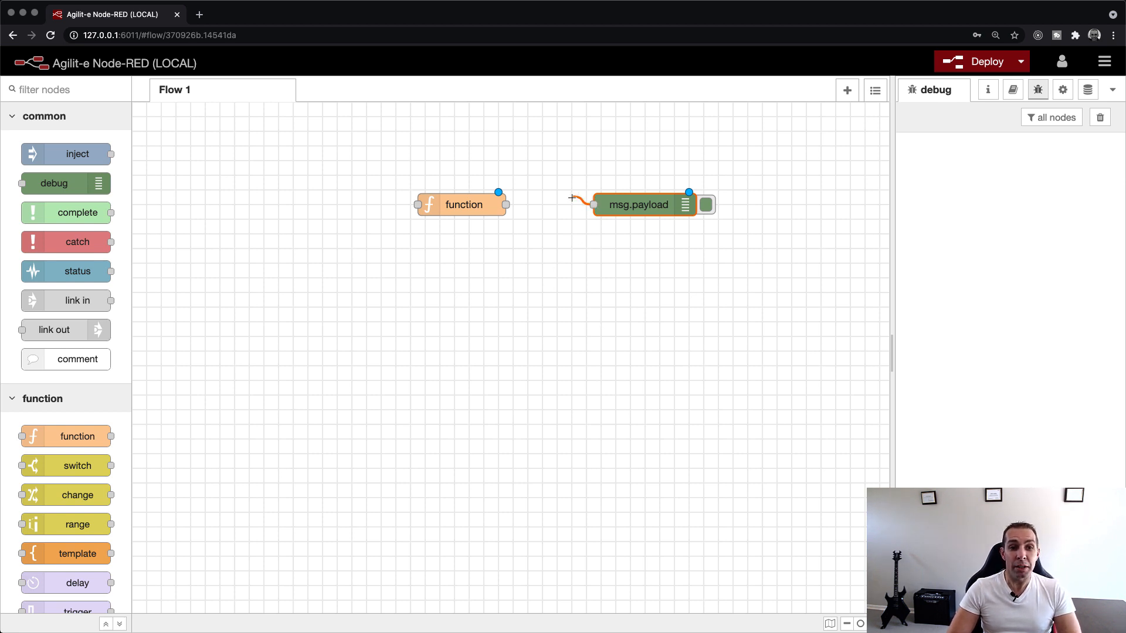
pyautogui.moveTo(499, 192); pyautogui.dragTo(592, 205)
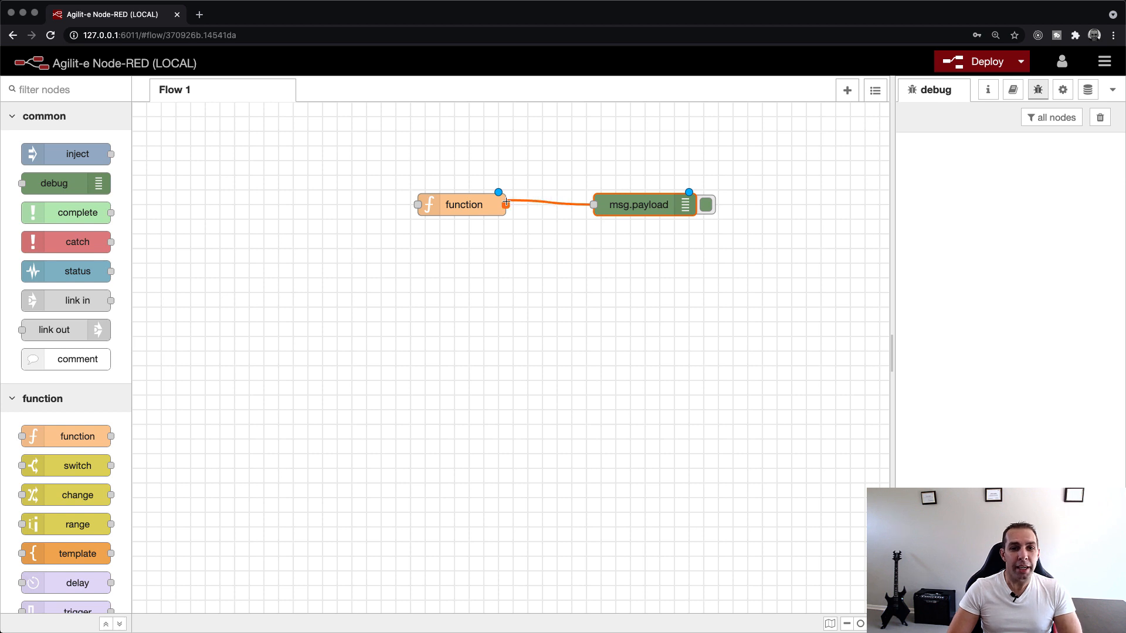
pyautogui.click(529, 355)
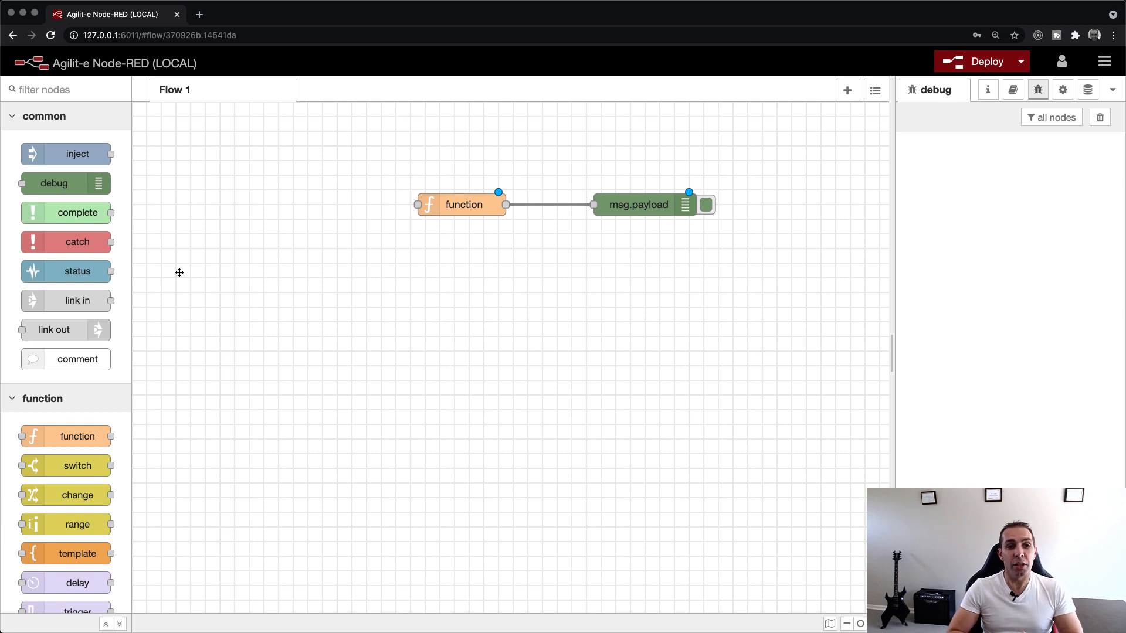
# Step: Add a timestamp inject node before the function, deploy, and fire it to log Hello World
pyautogui.moveTo(65, 154); pyautogui.dragTo(262, 204)
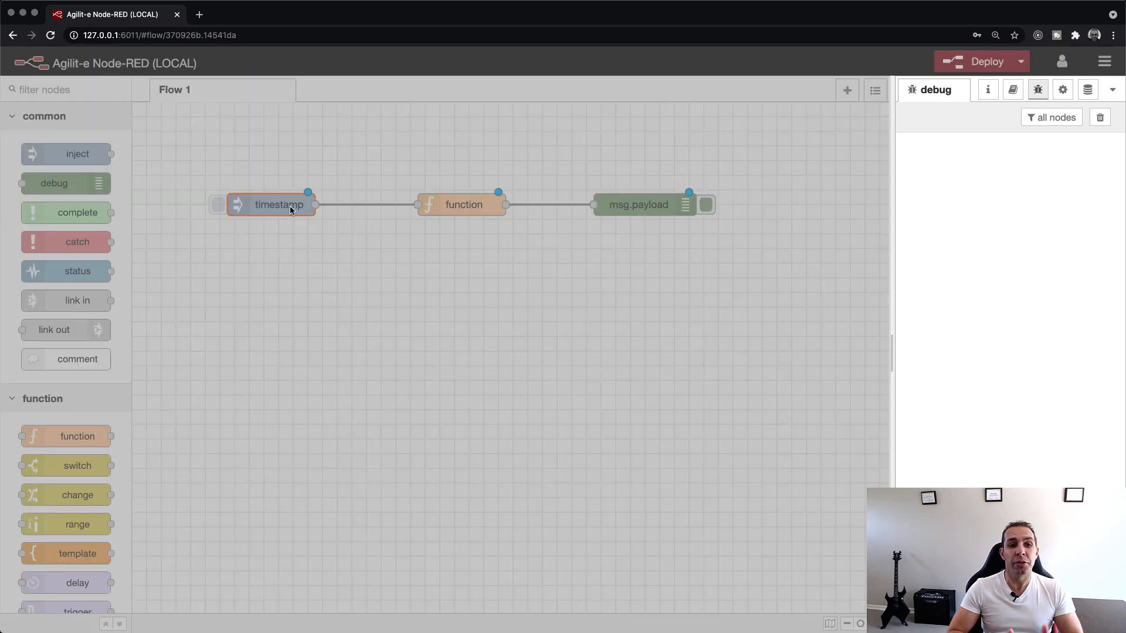
pyautogui.doubleClick(278, 204)
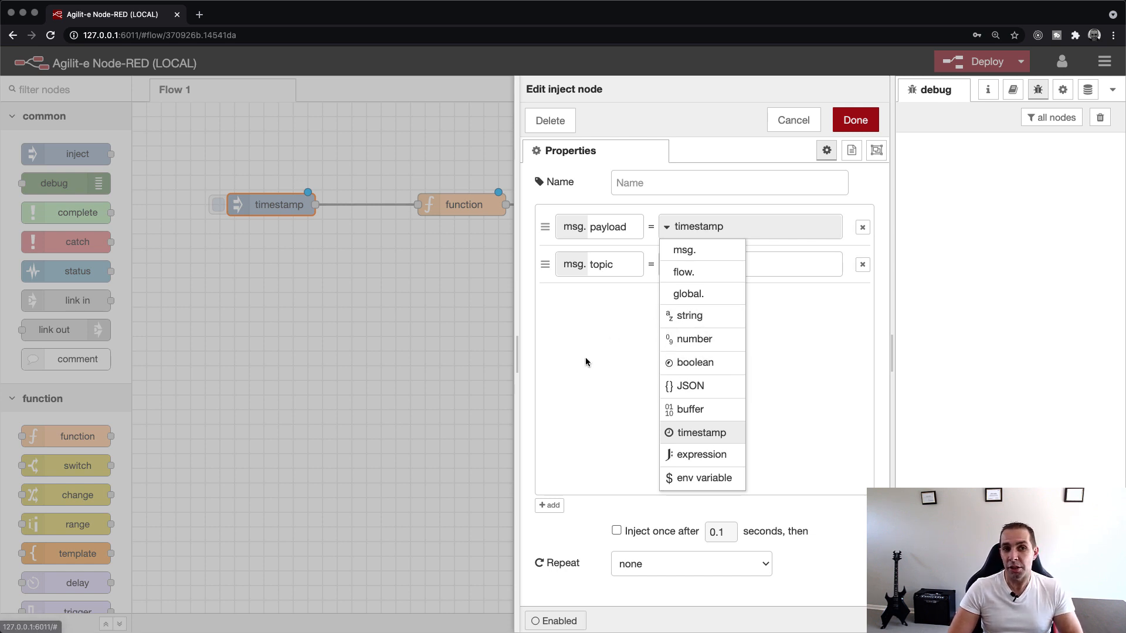
pyautogui.click(854, 120)
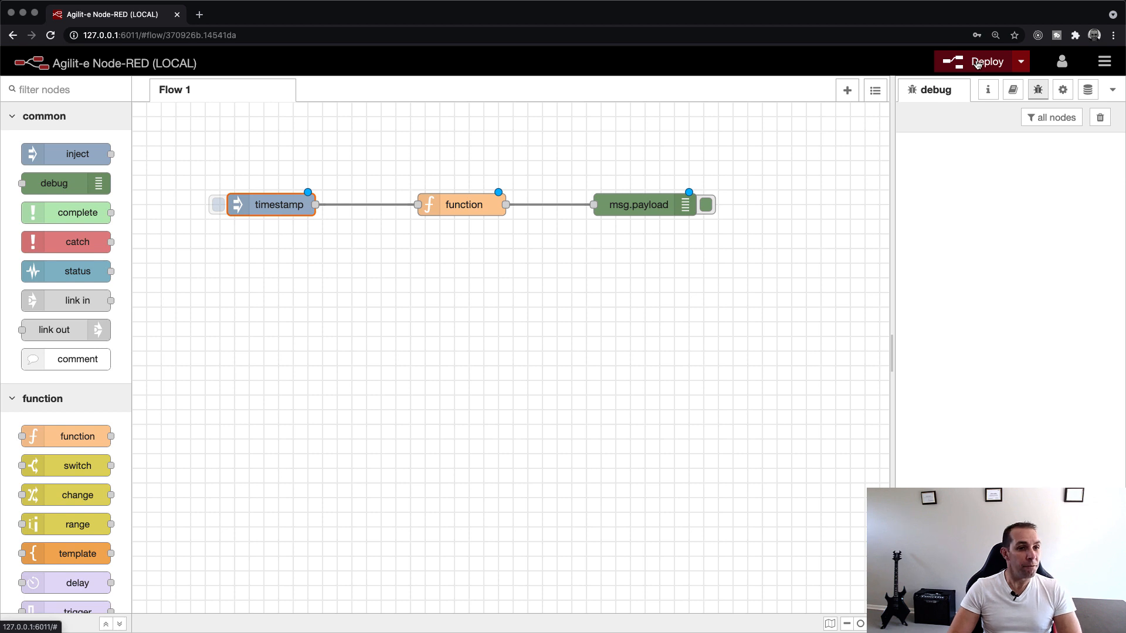
pyautogui.click(987, 61)
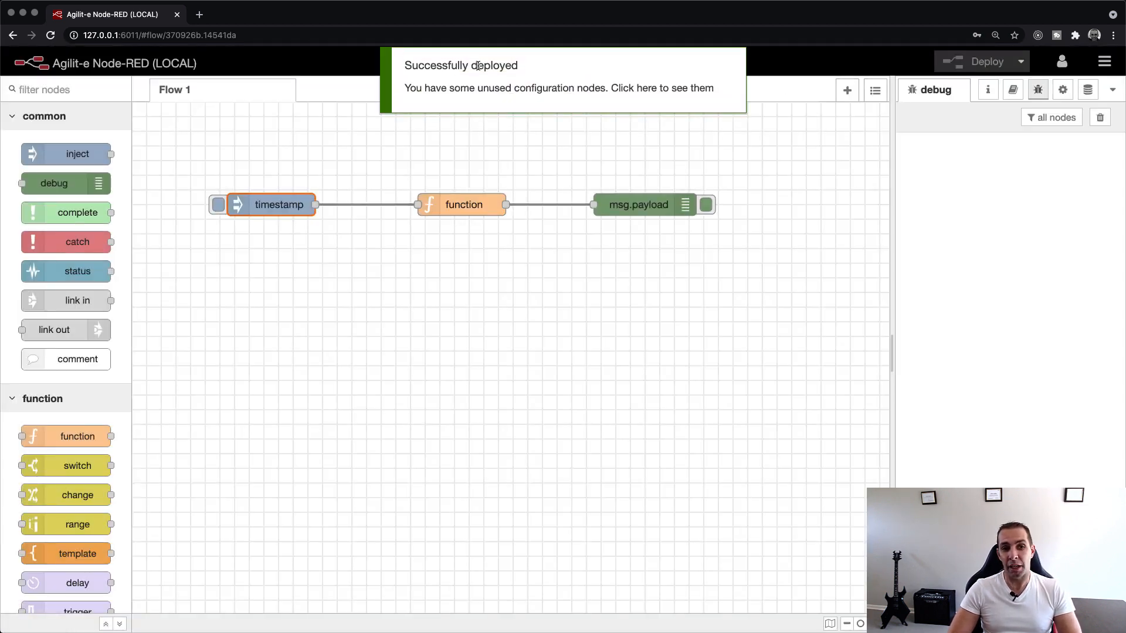
pyautogui.moveTo(354, 297)
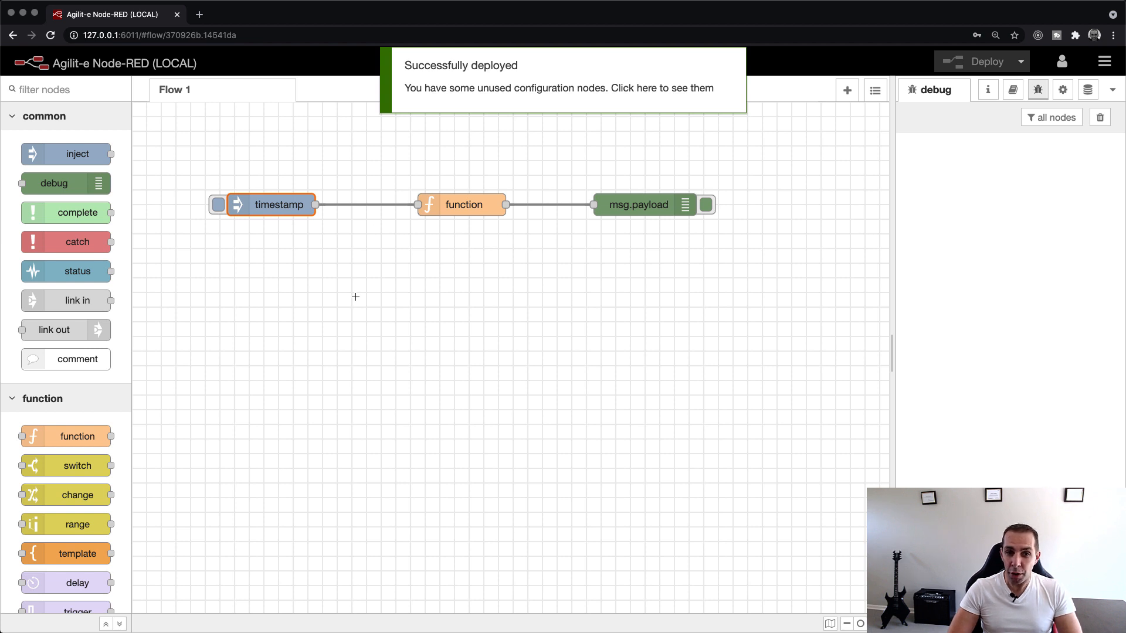
pyautogui.click(217, 204)
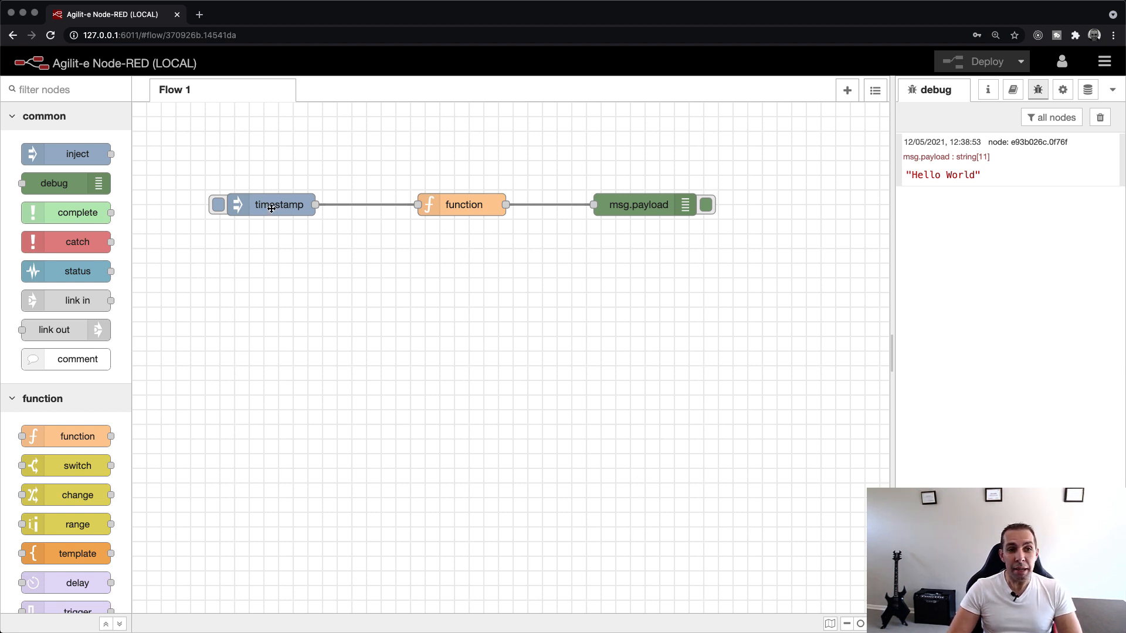
# Step: Make the inject node repeat at a 5-second interval
pyautogui.doubleClick(278, 204)
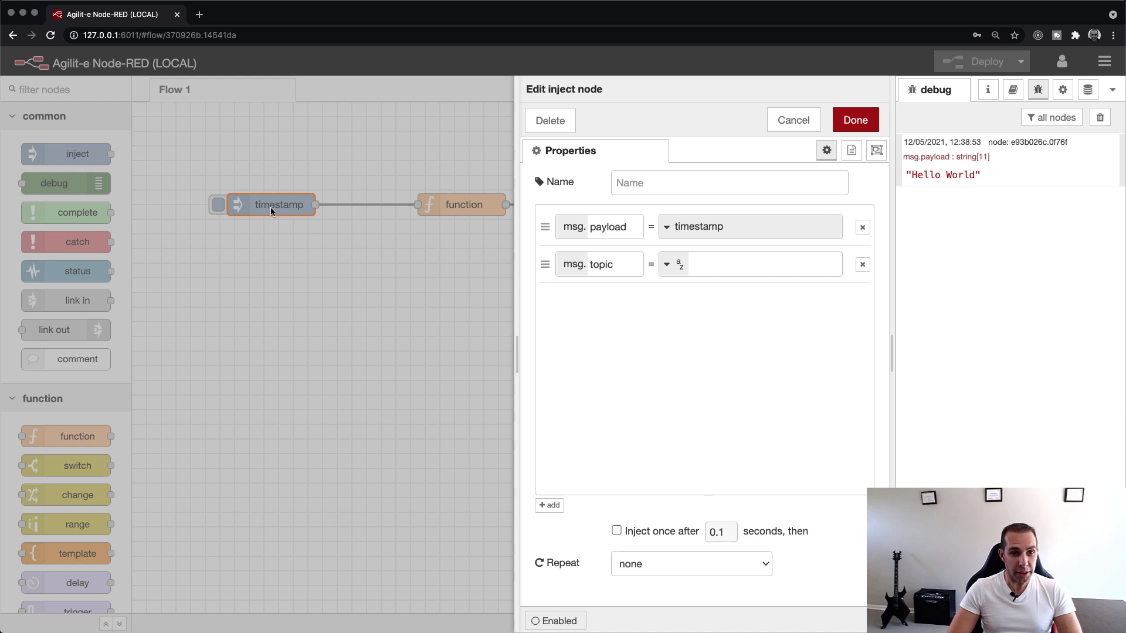
pyautogui.click(689, 563)
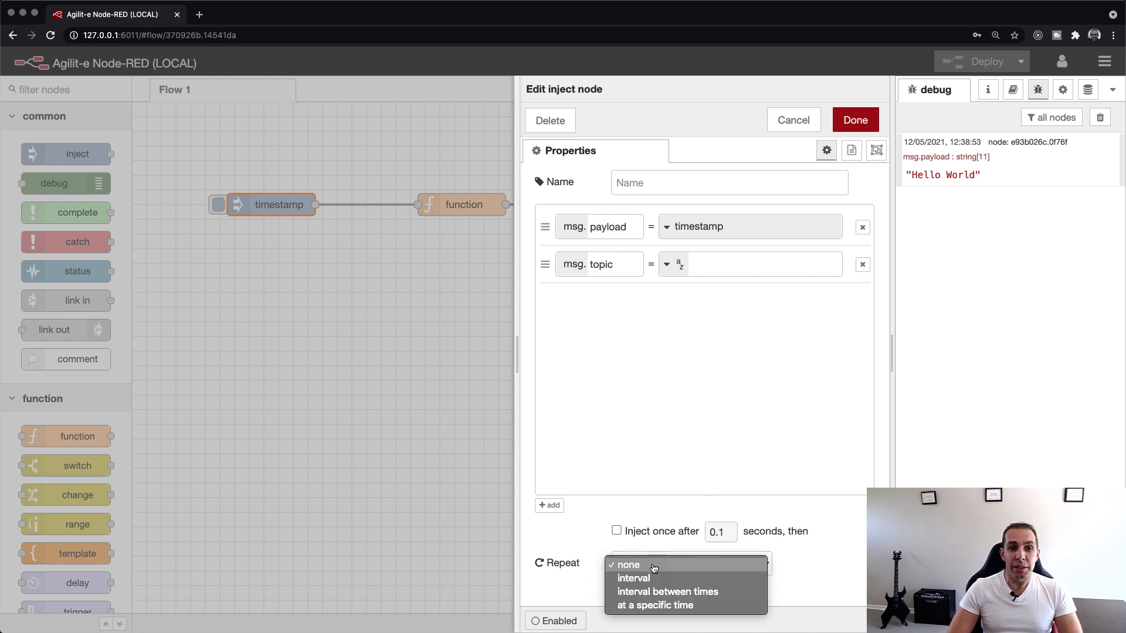
pyautogui.click(633, 578)
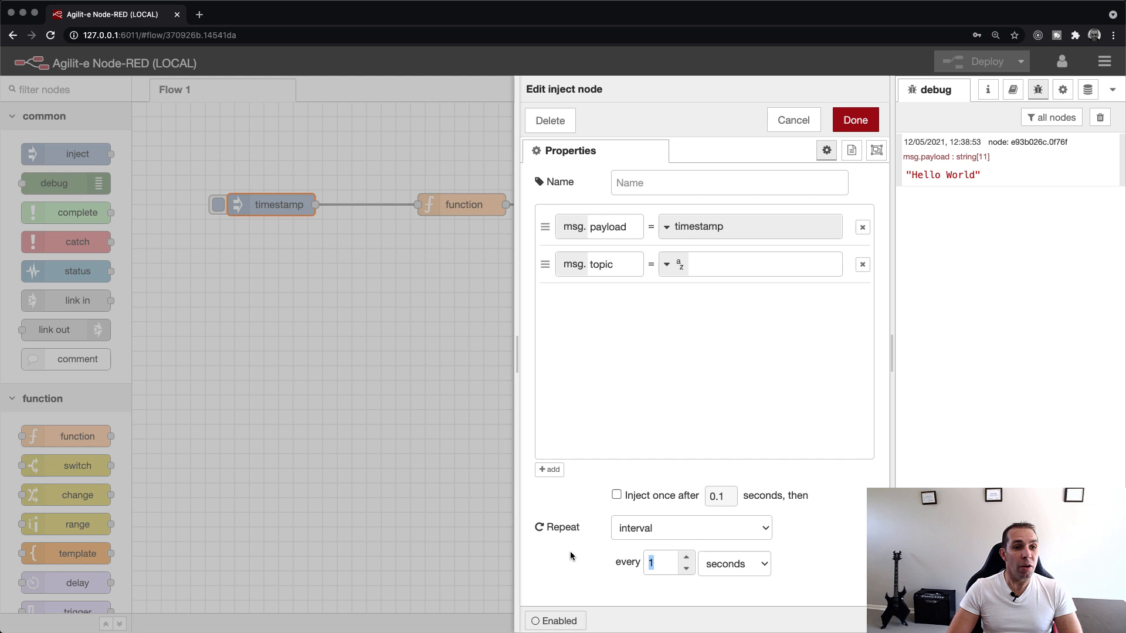
pyautogui.write('5')
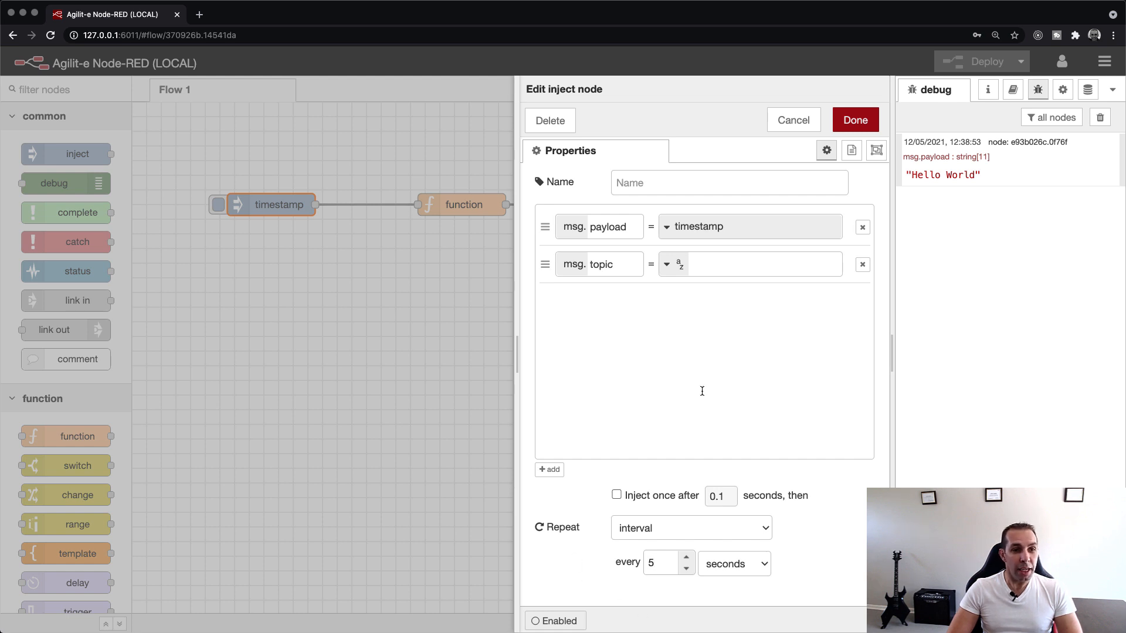
pyautogui.click(854, 119)
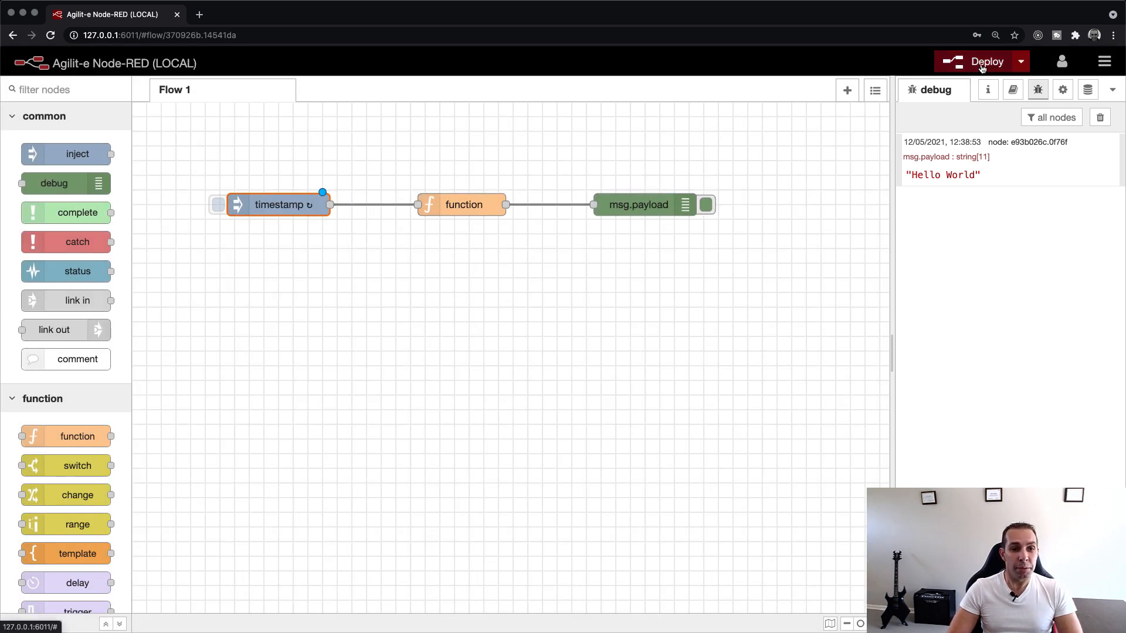
# Step: Deploy the updated flow and manually trigger an extra Hello World message
pyautogui.click(987, 61)
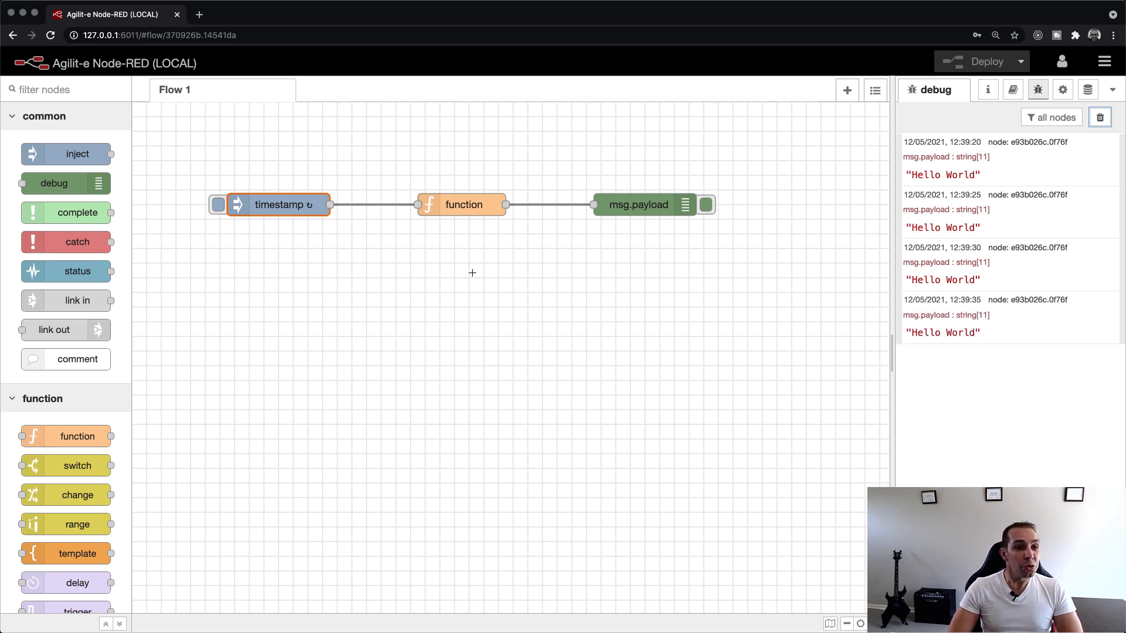
pyautogui.click(217, 205)
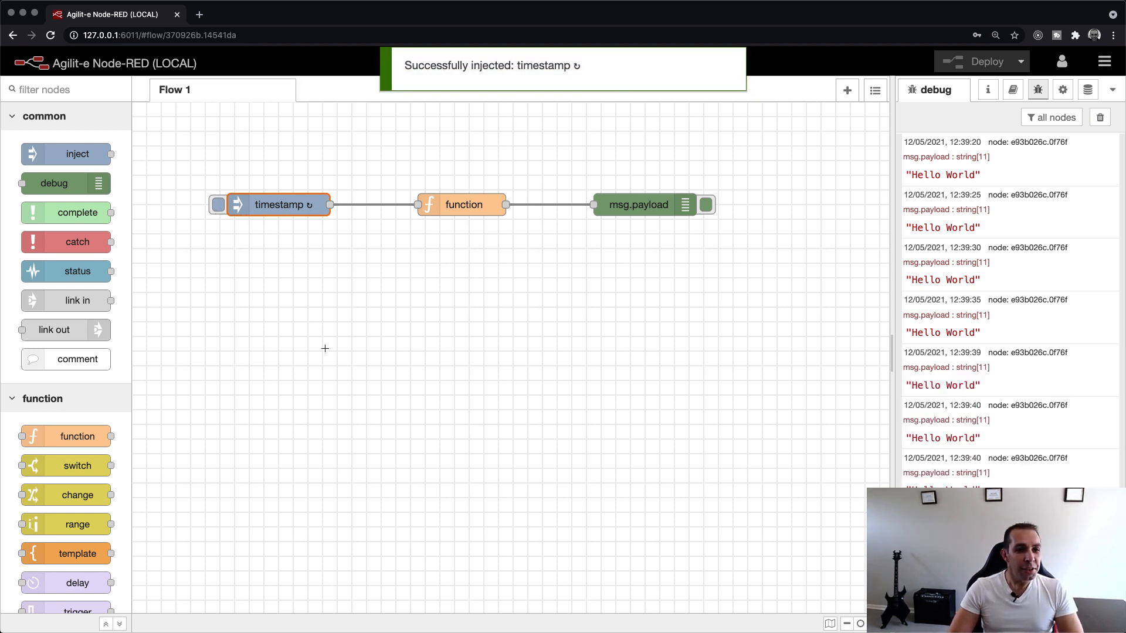
pyautogui.scroll(-3)
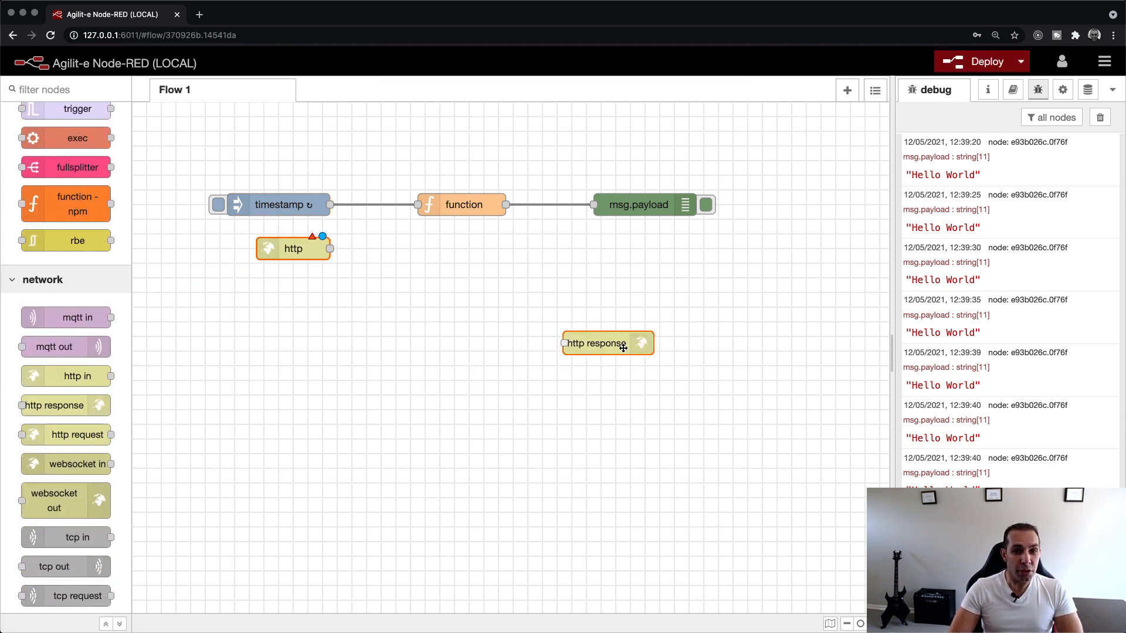
# Step: Position the HTTP response node and wire the http in node to the function
pyautogui.moveTo(607, 343); pyautogui.dragTo(644, 263)
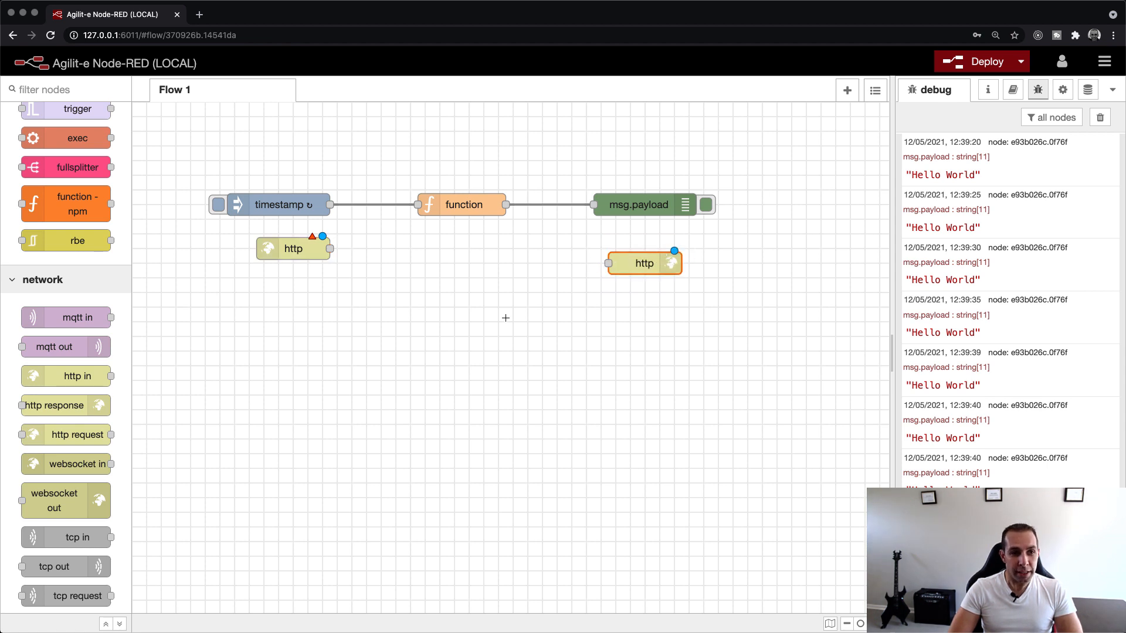
pyautogui.moveTo(374, 341)
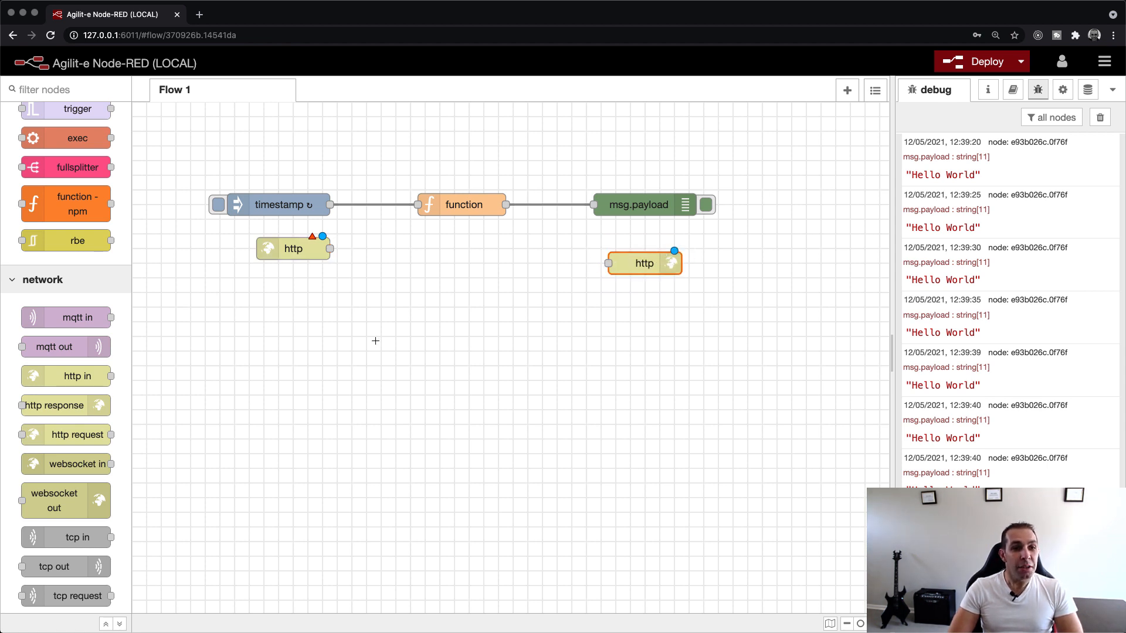
pyautogui.click(293, 247)
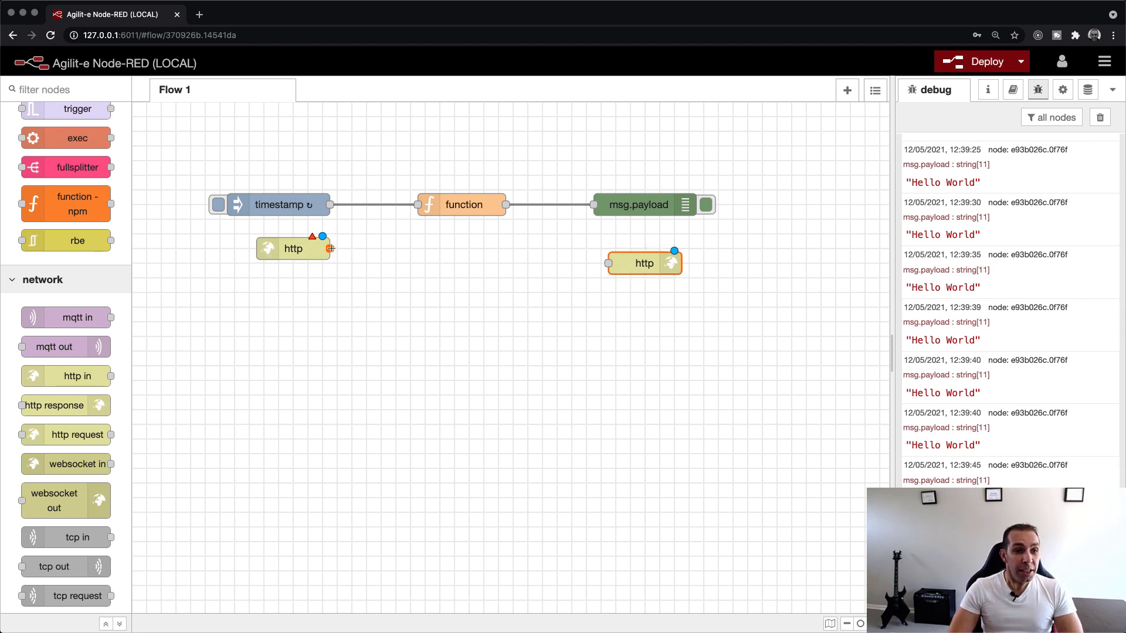
pyautogui.moveTo(329, 248); pyautogui.dragTo(415, 198)
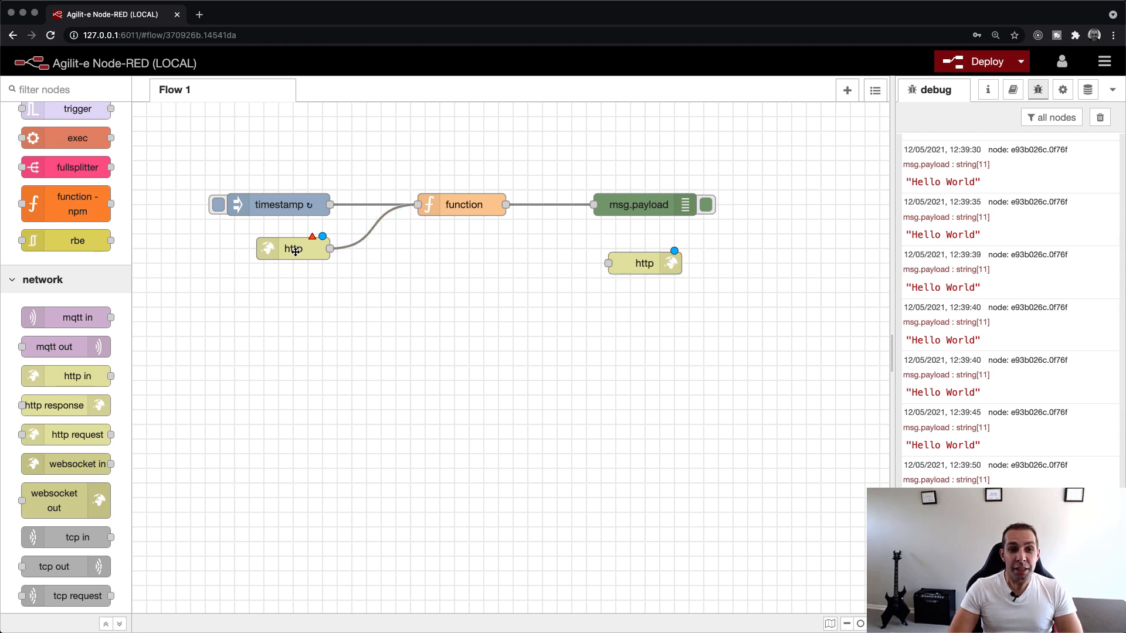
# Step: Set the http in URL to /greet, wire the function to http response, and deploy
pyautogui.doubleClick(293, 249)
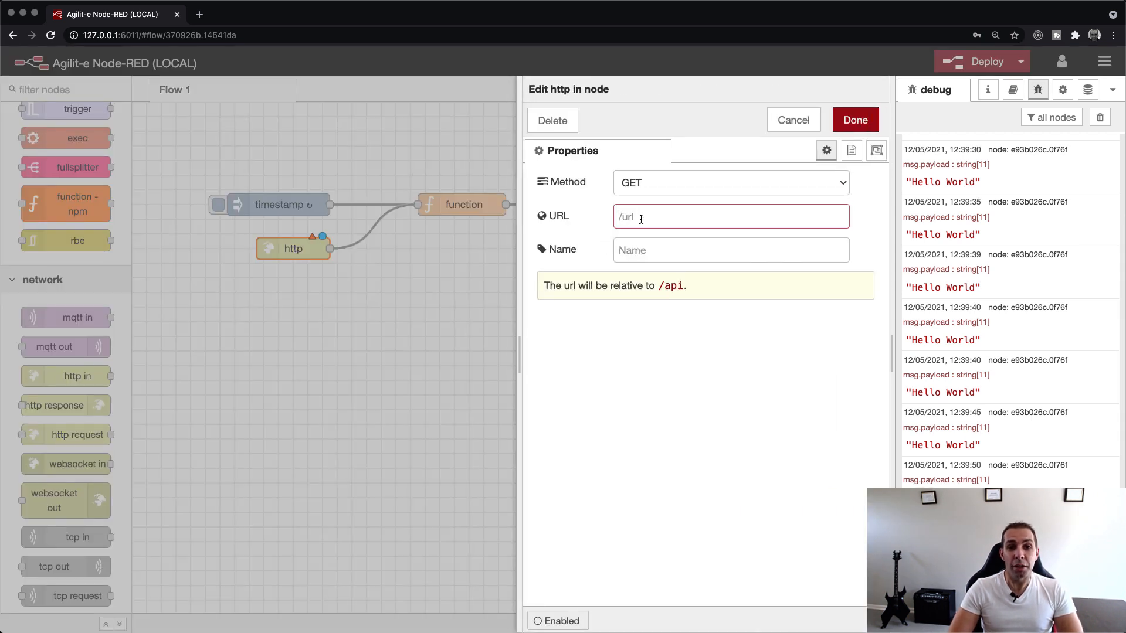
pyautogui.write('/greet')
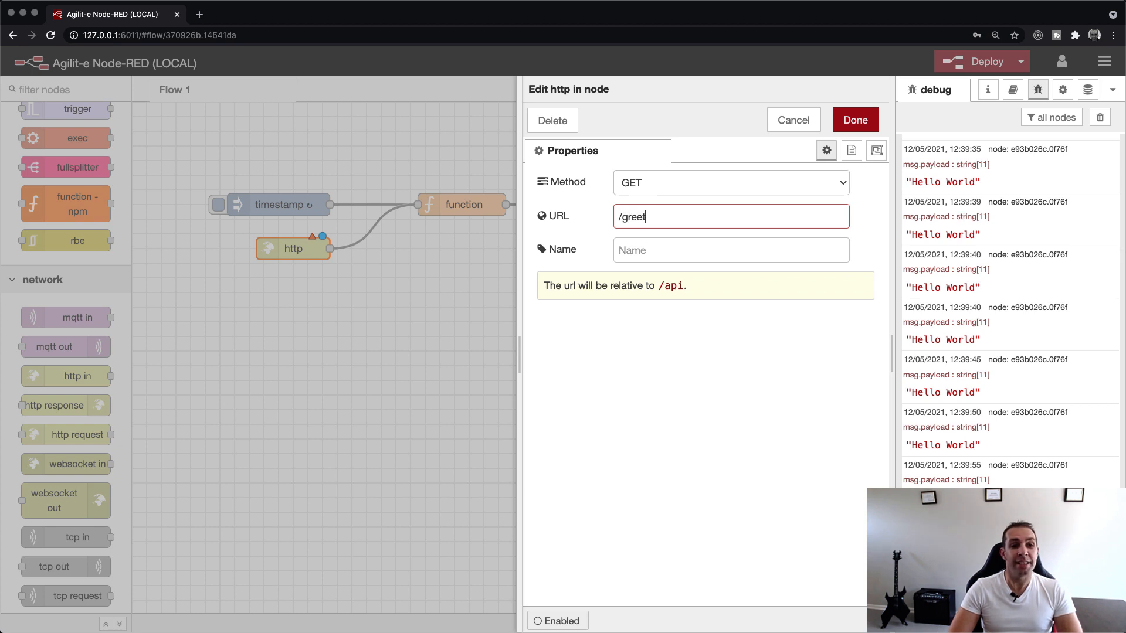
pyautogui.moveTo(621, 195)
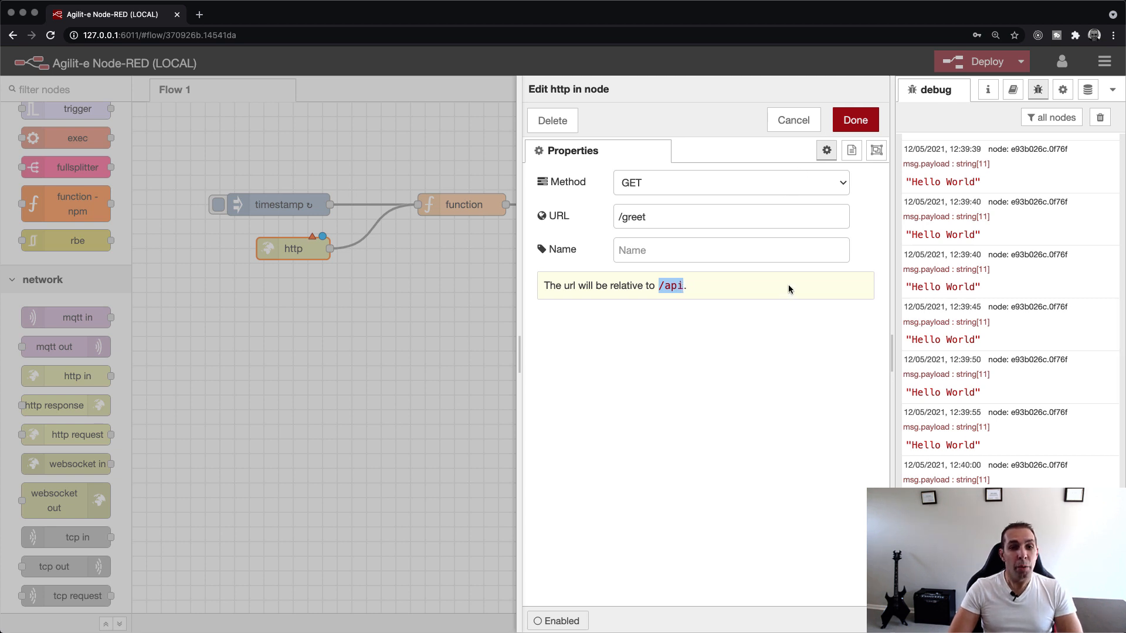
pyautogui.click(853, 119)
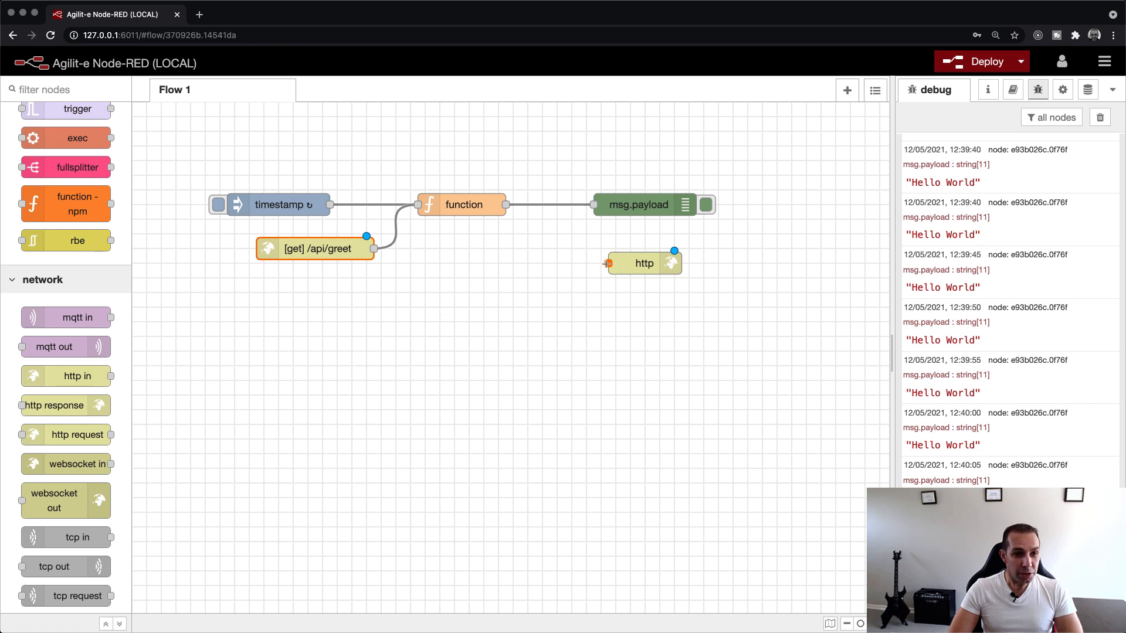
pyautogui.moveTo(505, 204); pyautogui.dragTo(608, 262)
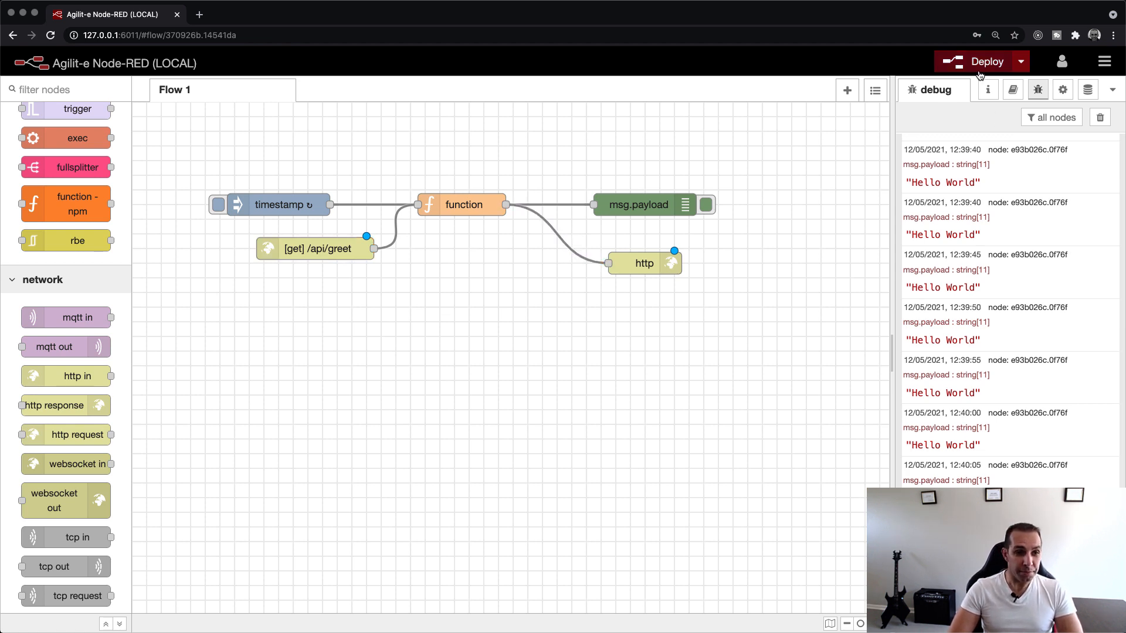
pyautogui.click(979, 61)
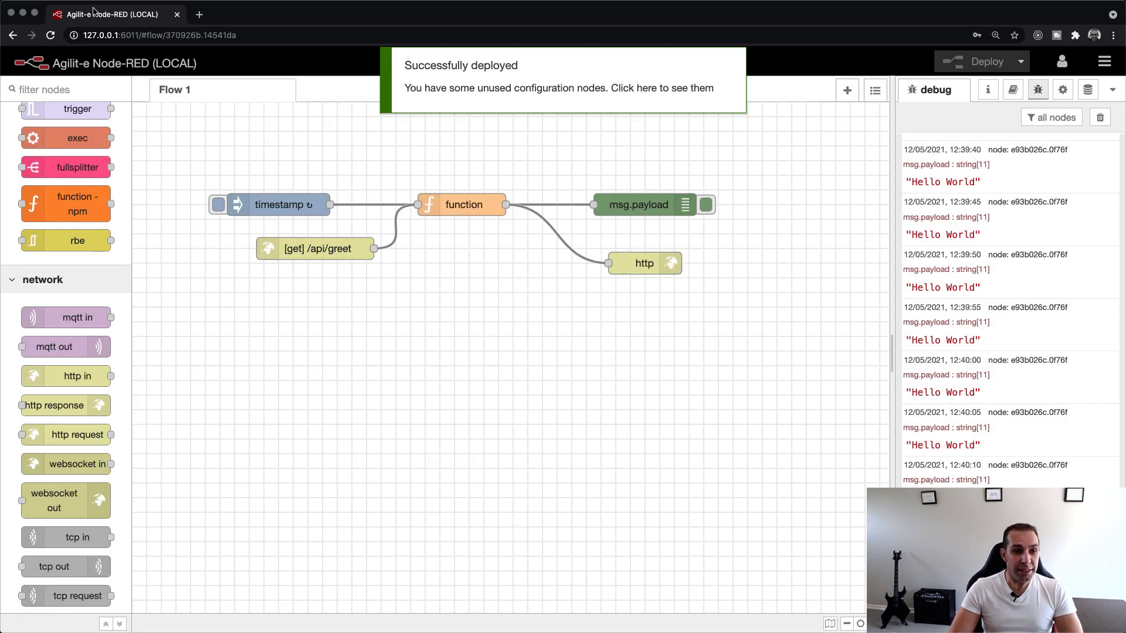
pyautogui.click(137, 34)
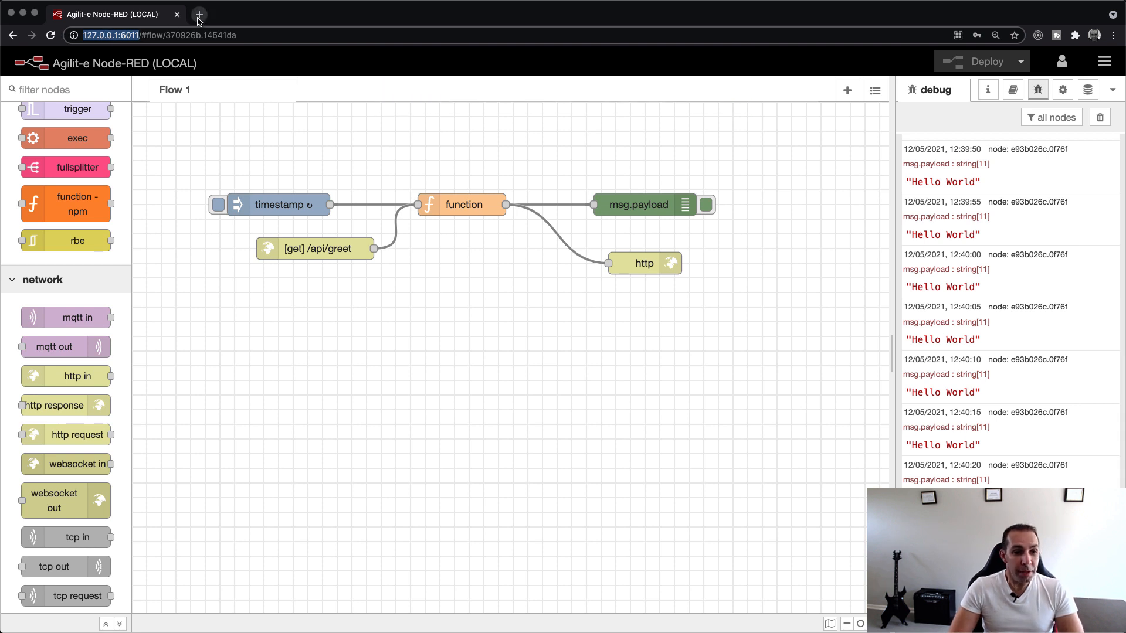
# Step: Request the 127.0.0.1:6011/api/greet endpoint in a new Chrome tab
pyautogui.click(199, 13)
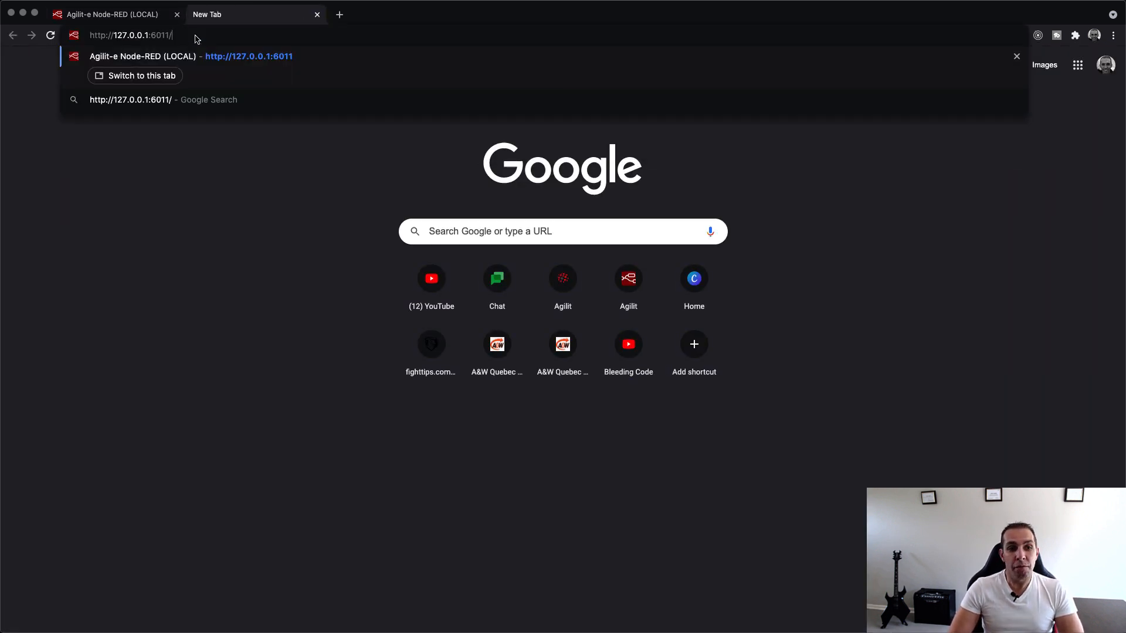
pyautogui.write('api')
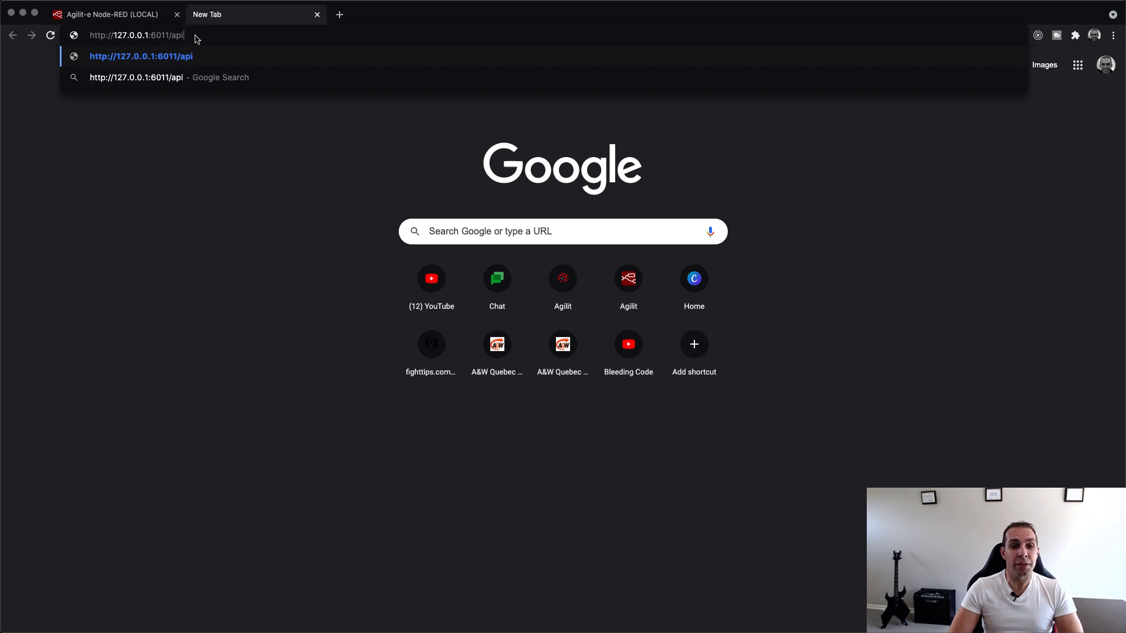
pyautogui.write('greet')
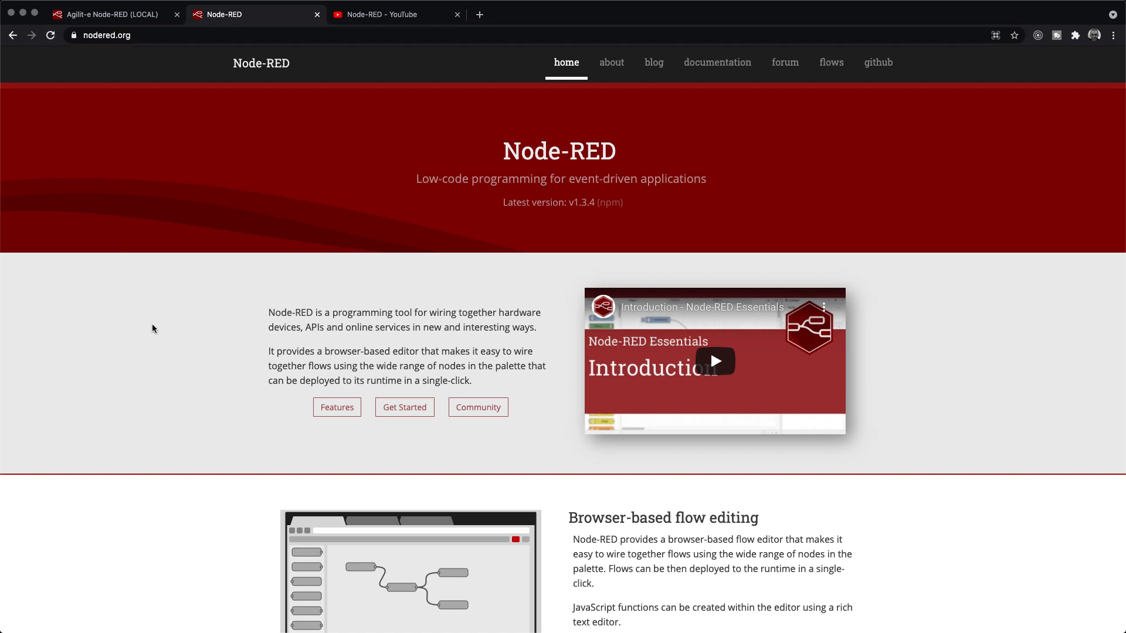
pyautogui.moveTo(355, 314)
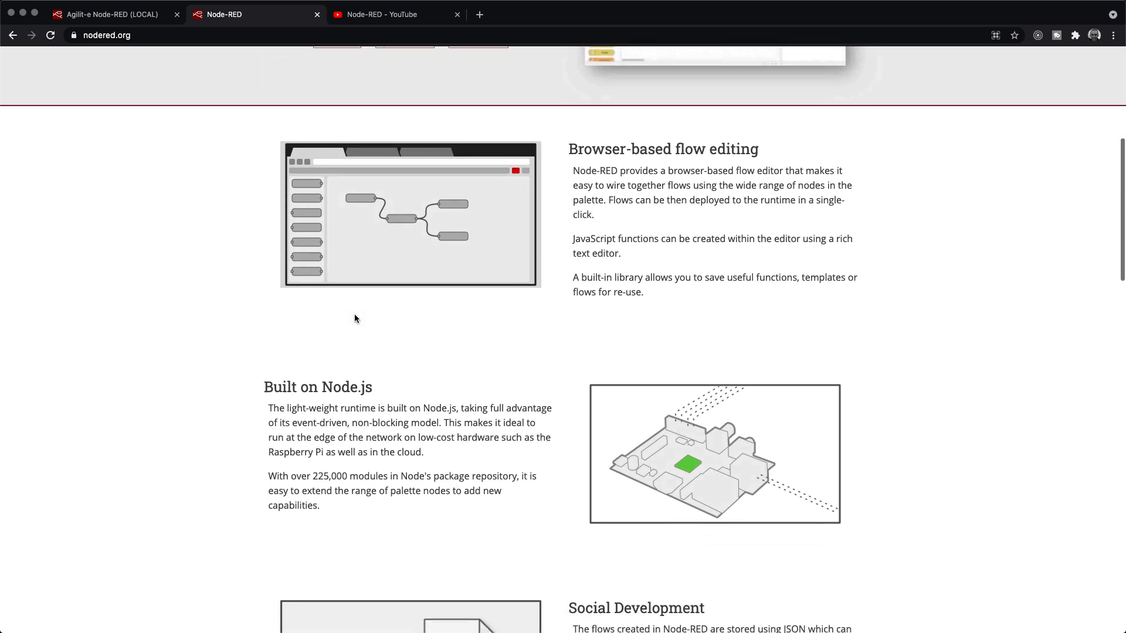
pyautogui.scroll(-3)
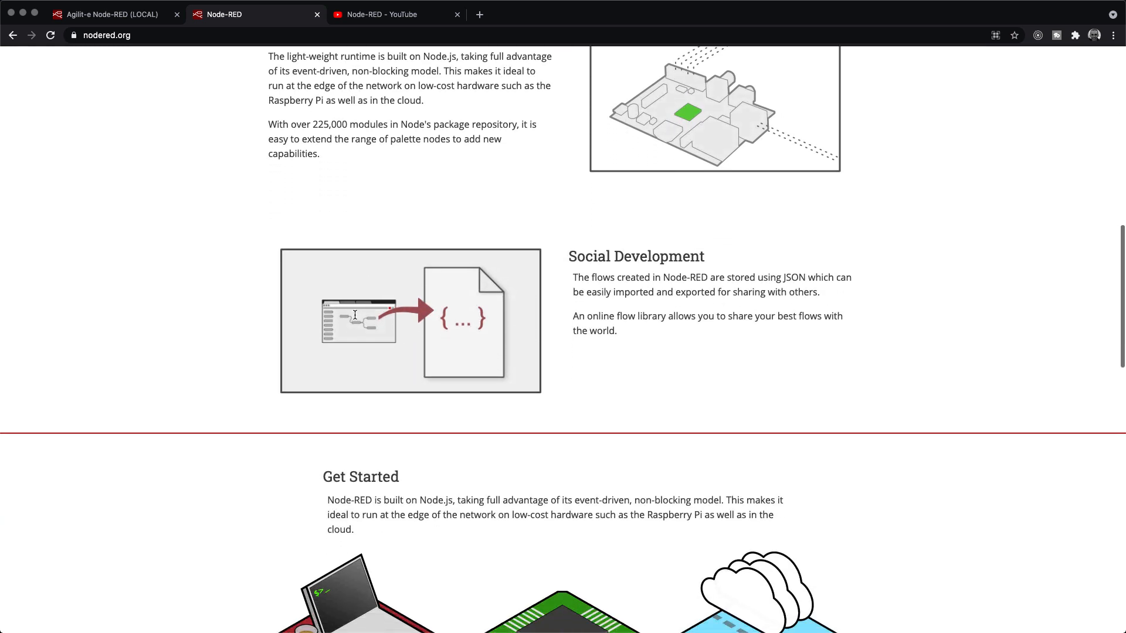
pyautogui.scroll(-3)
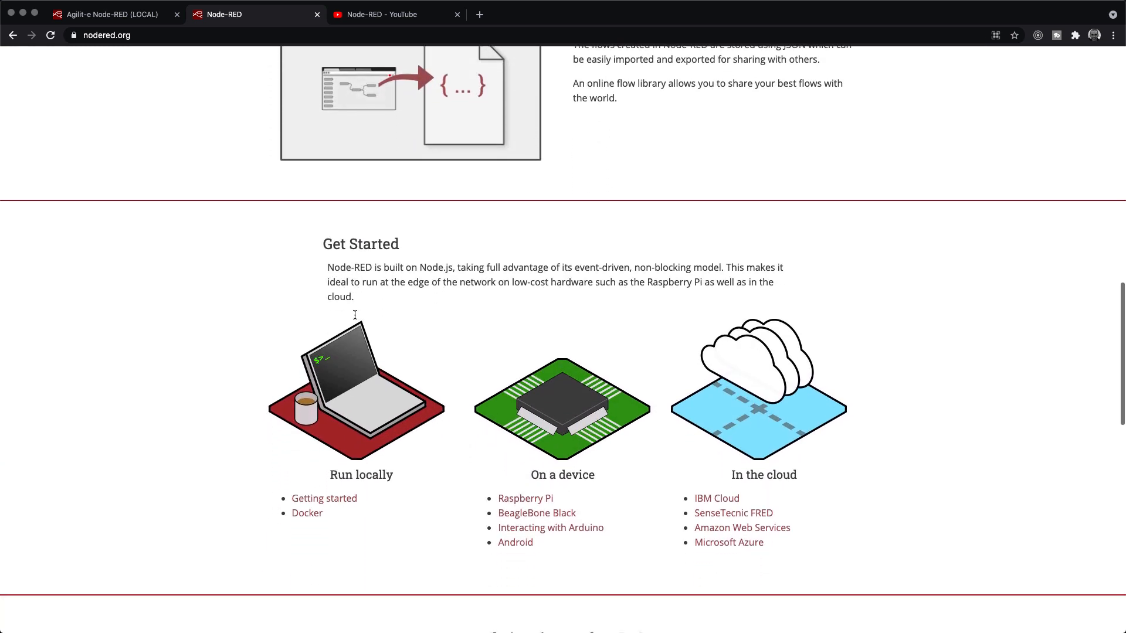
pyautogui.scroll(-3)
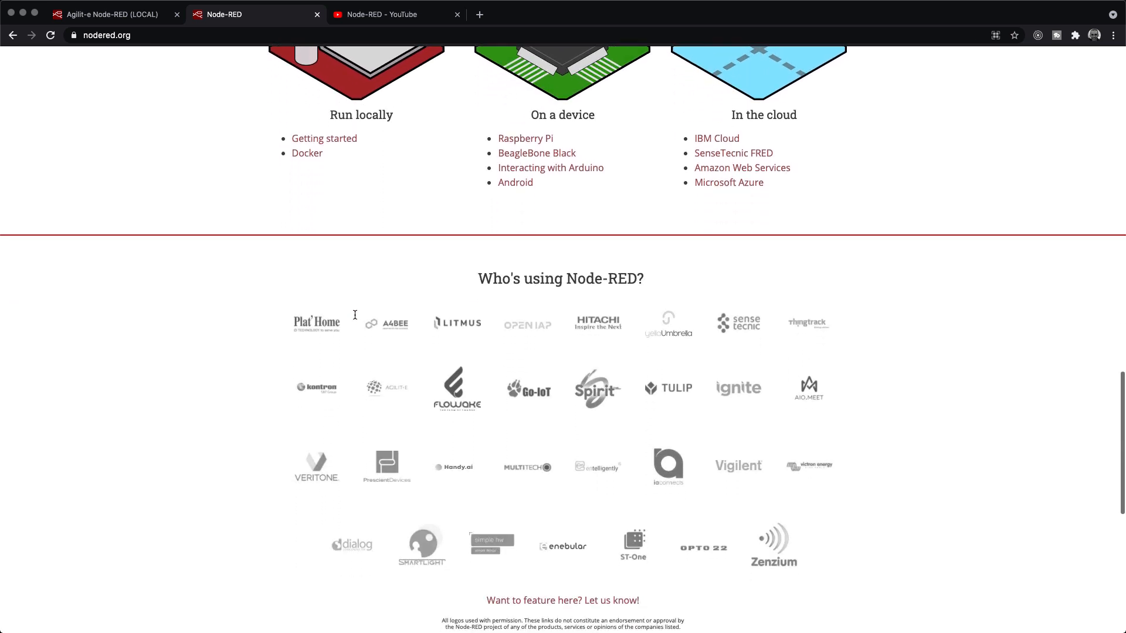
pyautogui.scroll(-3)
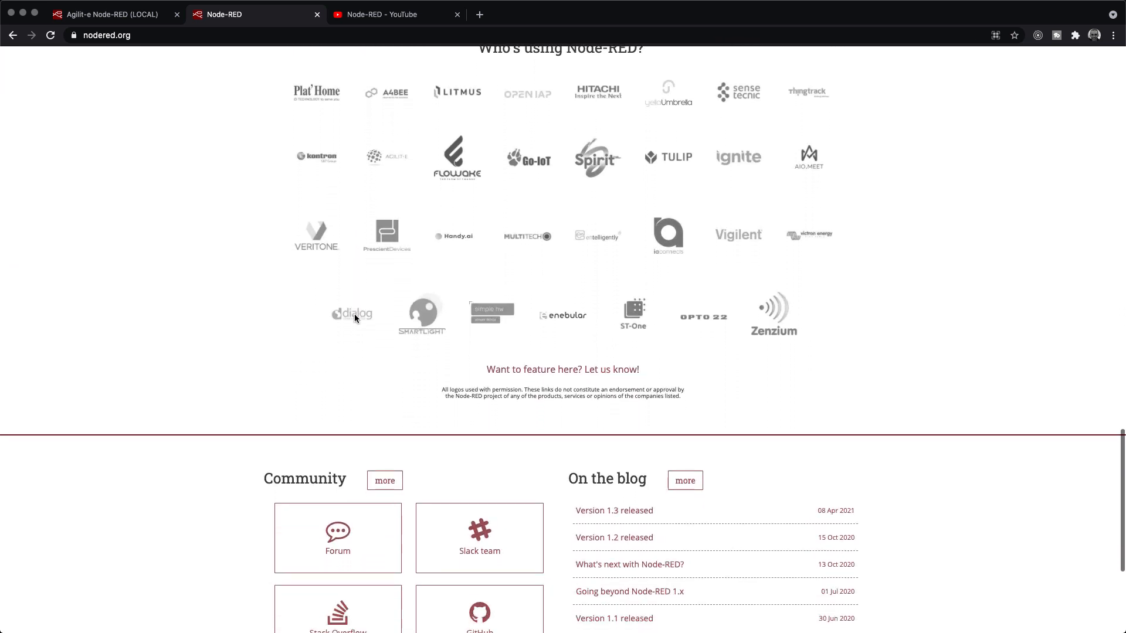
pyautogui.scroll(-3)
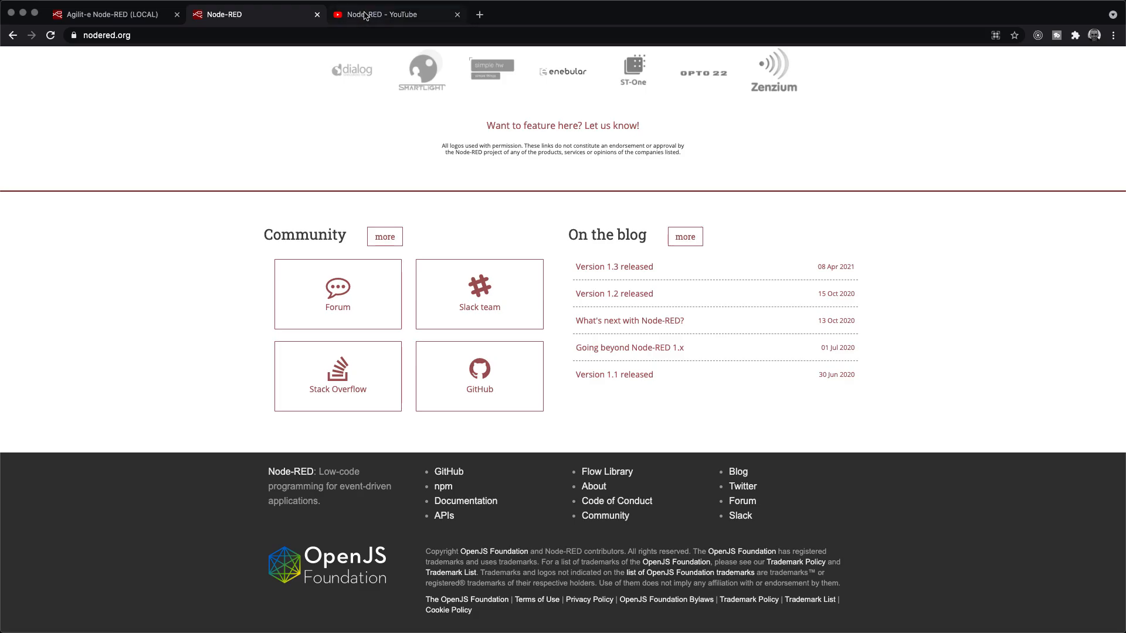
# Step: Switch to the Node-RED YouTube tab and scroll down to the Twitch Archive playlists
pyautogui.click(391, 14)
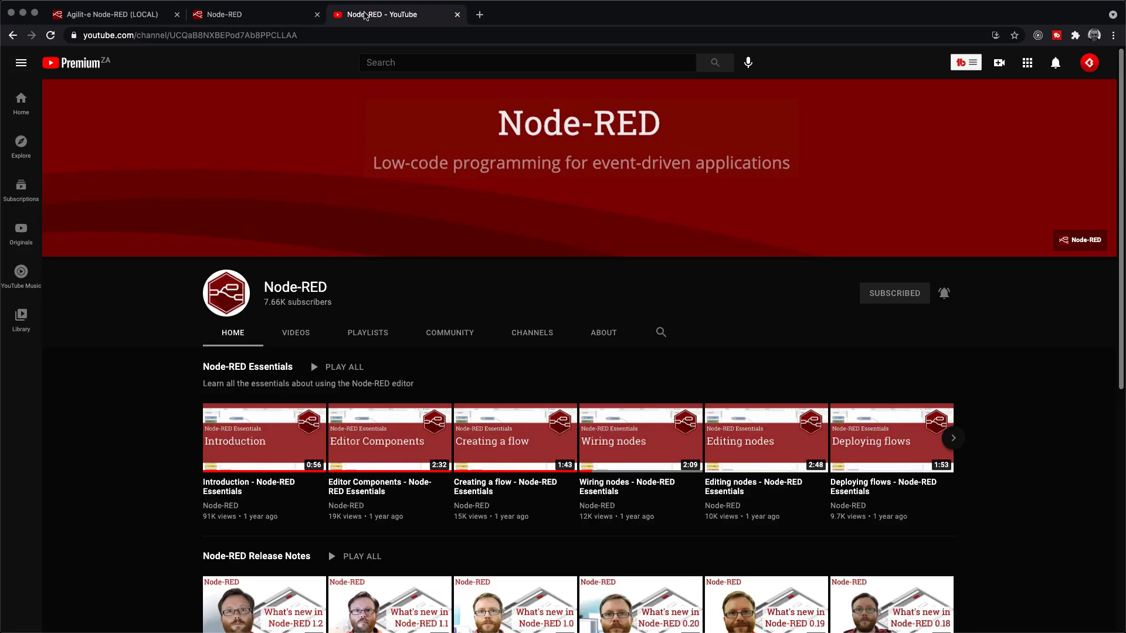
pyautogui.moveTo(1030, 248)
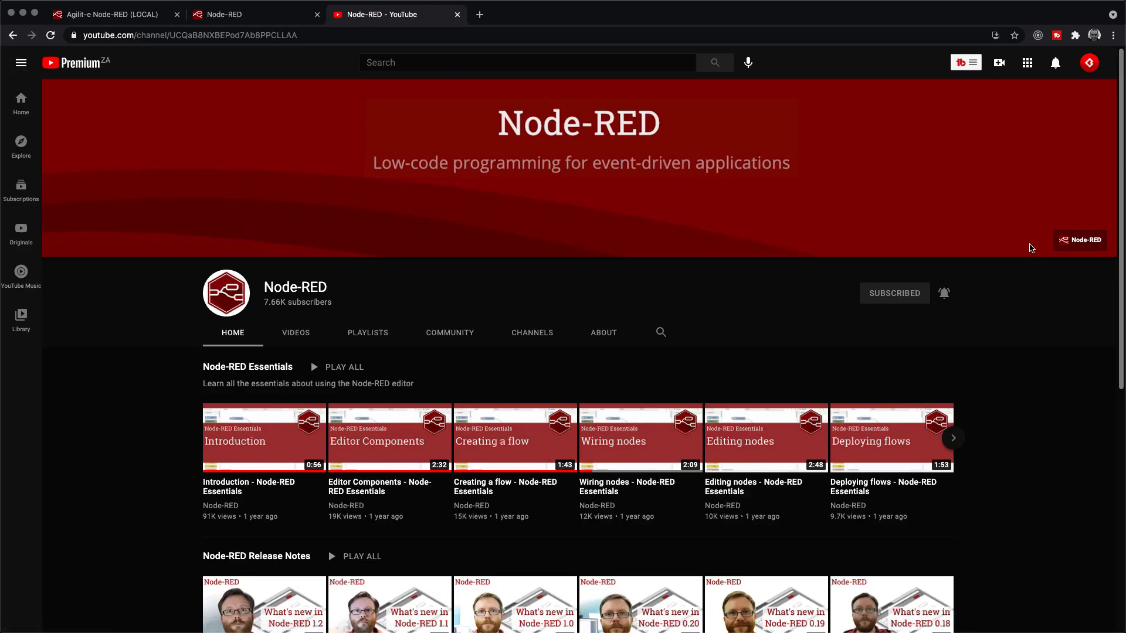
pyautogui.moveTo(253, 297)
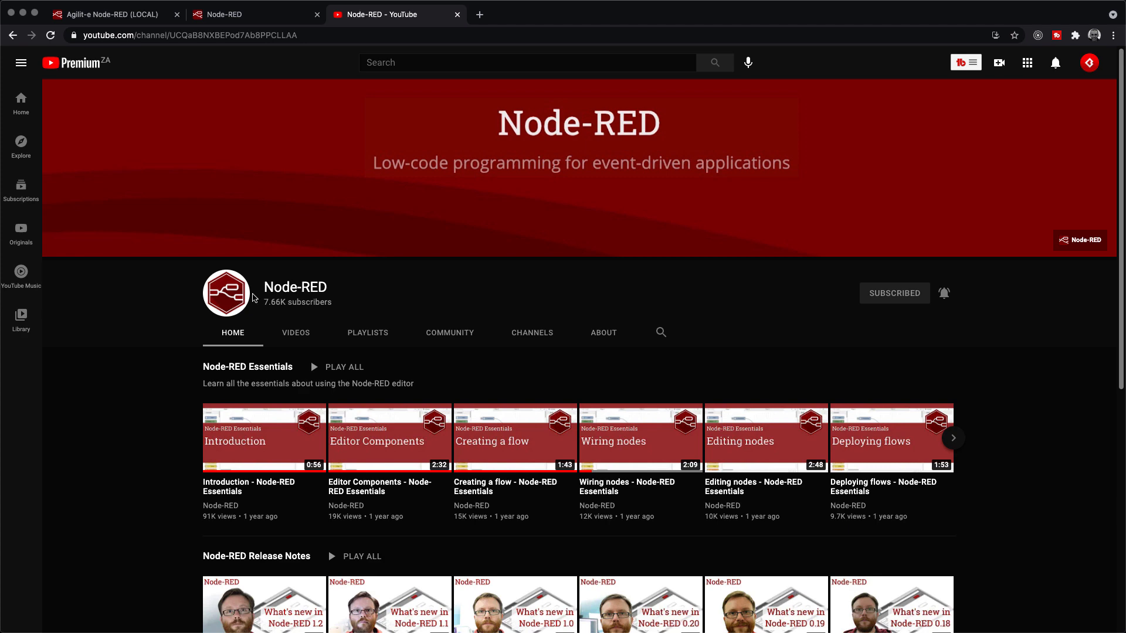
pyautogui.scroll(-3)
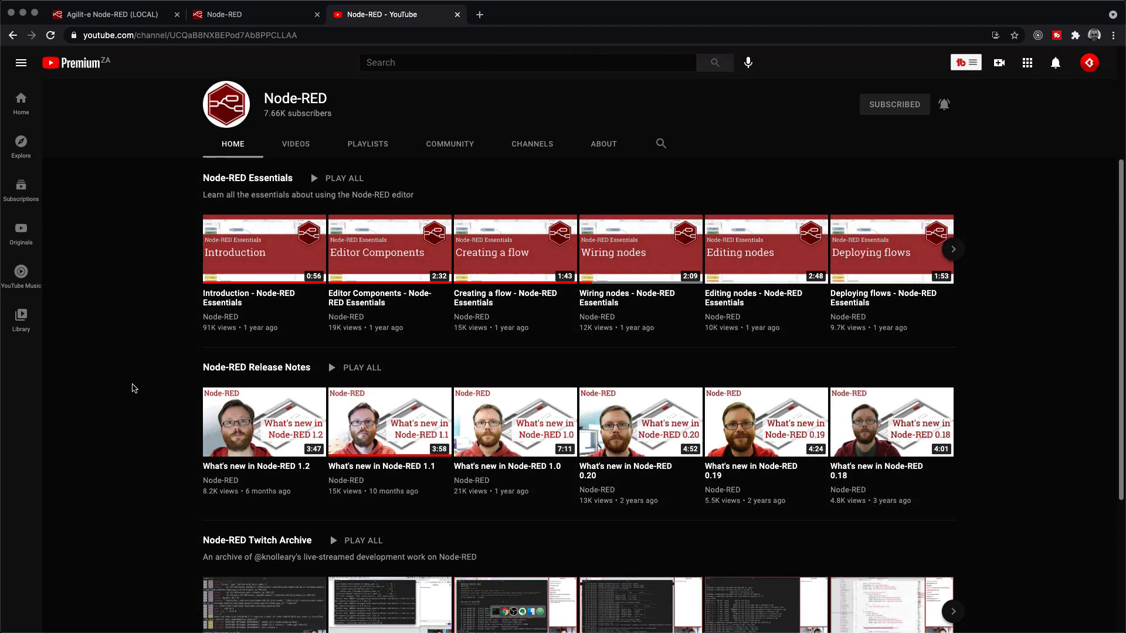
pyautogui.scroll(-3)
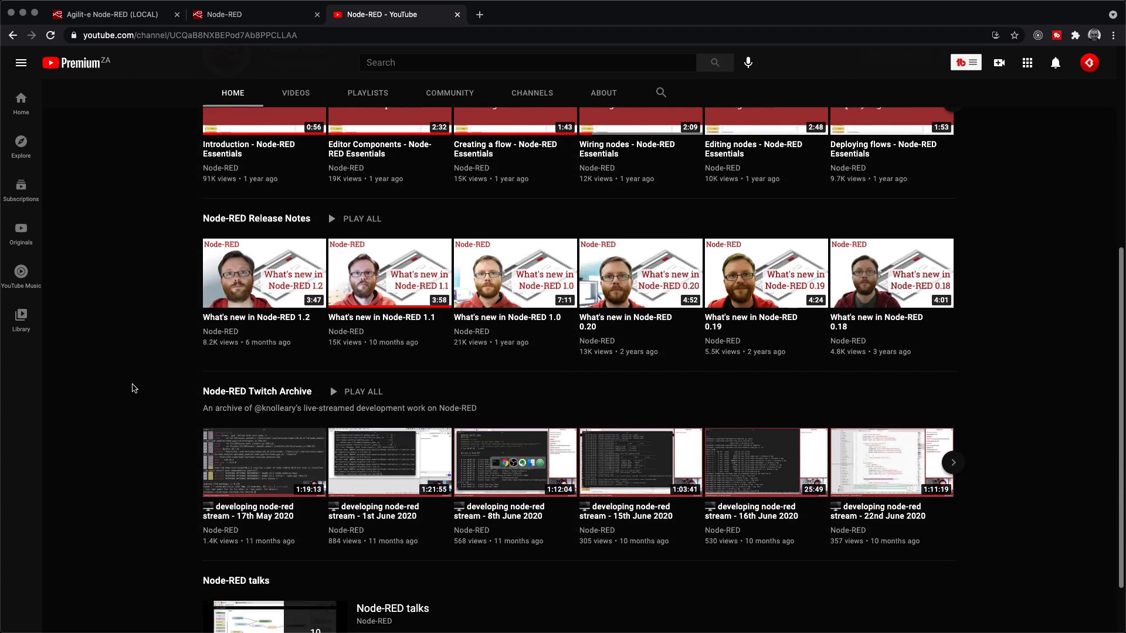